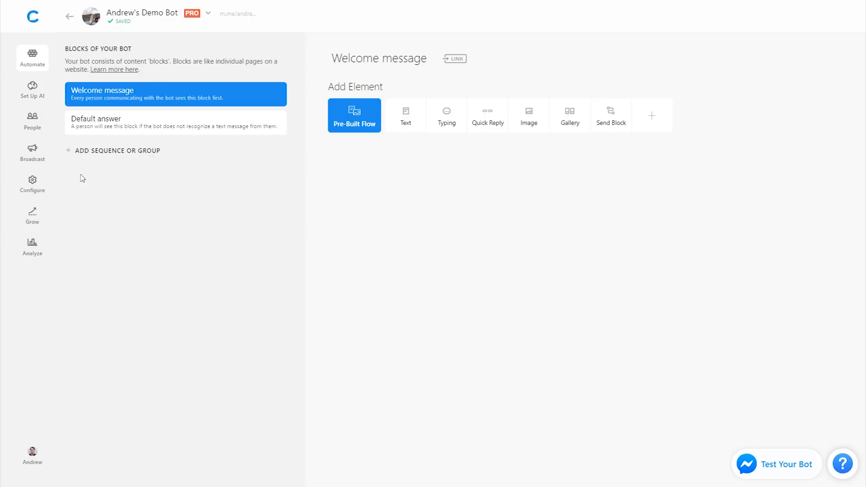
# Create a group named QUIZ and add its first block, Q1.
pyautogui.click(117, 151)
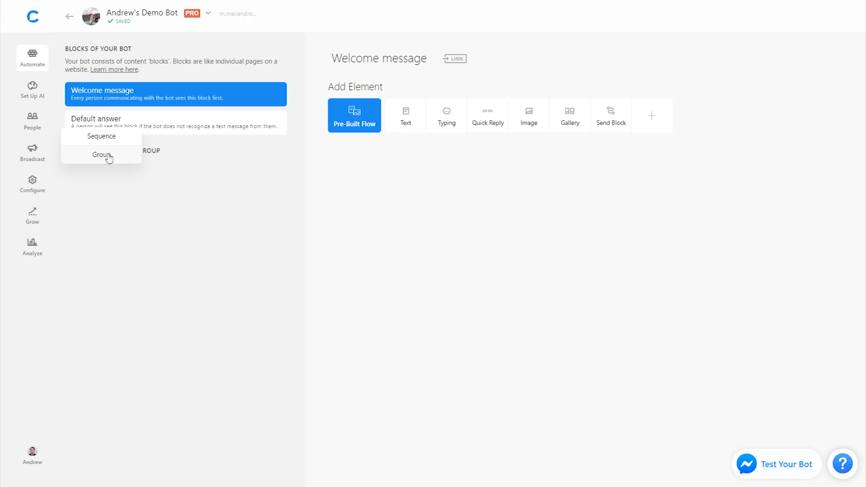
pyautogui.click(102, 156)
pyautogui.write('QUIZ')
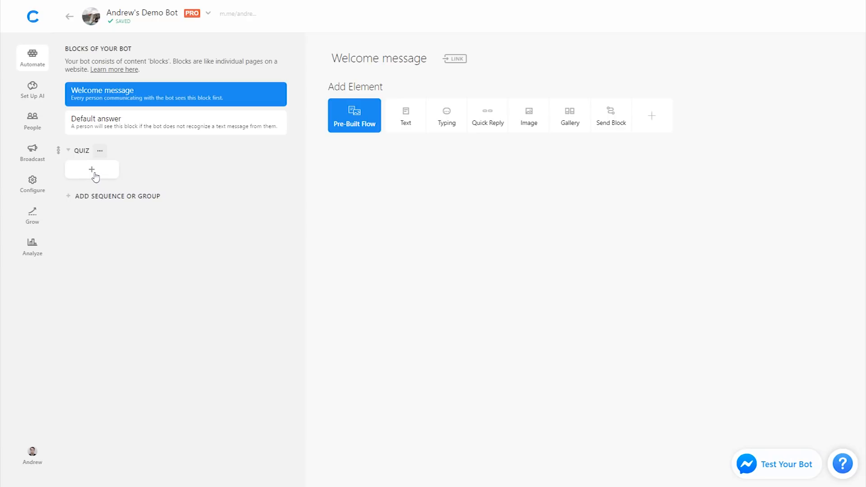
pyautogui.click(92, 169)
pyautogui.write('Q1')
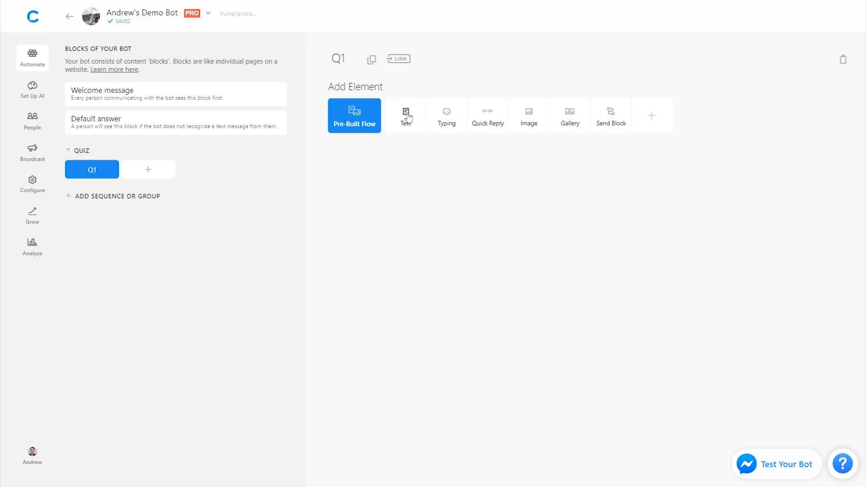
# Add a text card asking "How many legs does a spider have?" with quick replies 4 and 8.
pyautogui.click(405, 115)
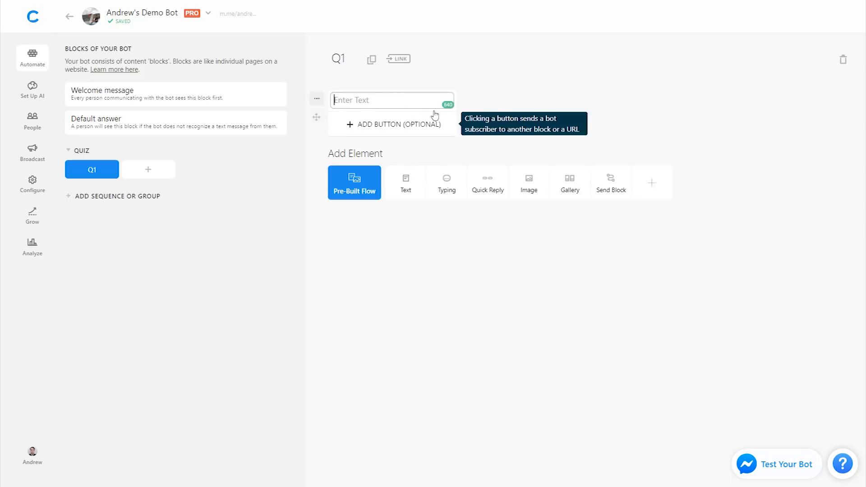
pyautogui.write('How many legs does a spider have?')
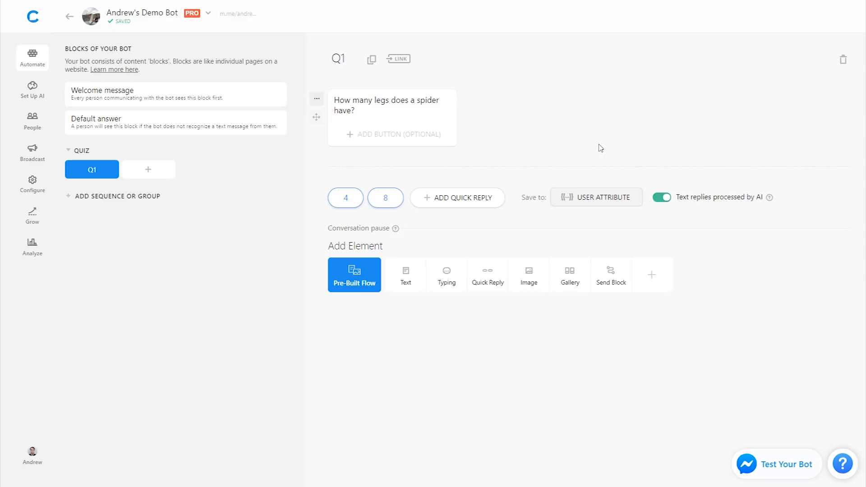
pyautogui.moveTo(173, 163)
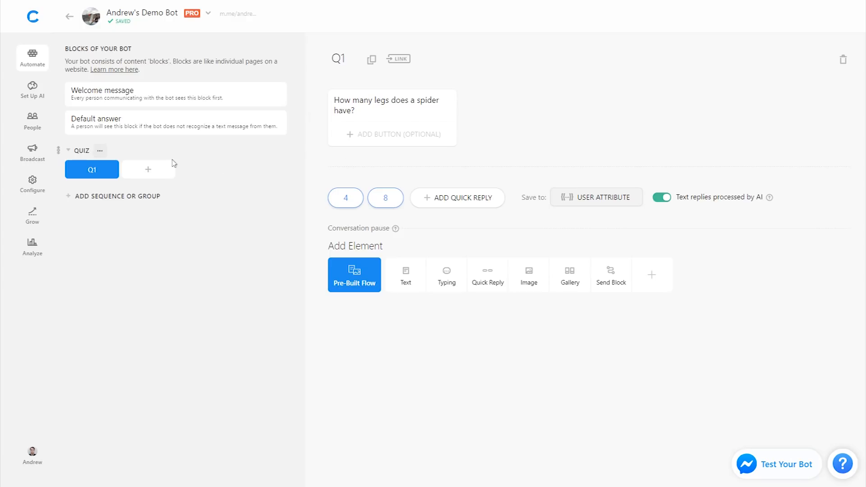
# Add two answer blocks and name them Q1 ✅ and Q1 ❌.
pyautogui.click(147, 169)
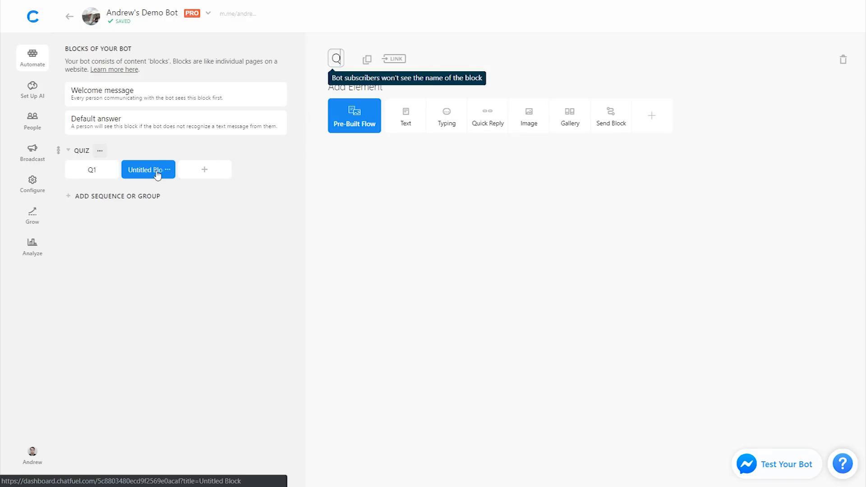
pyautogui.write('Q1 Correct')
pyautogui.write('Q1 Wrong')
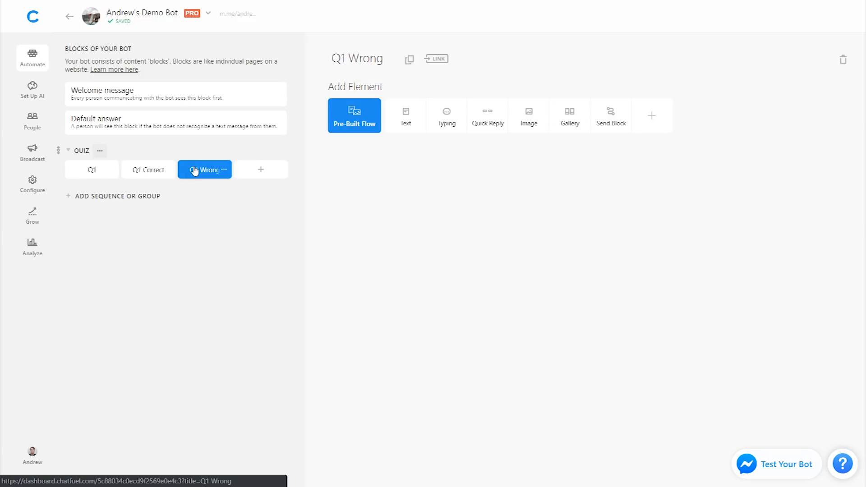
pyautogui.click(148, 170)
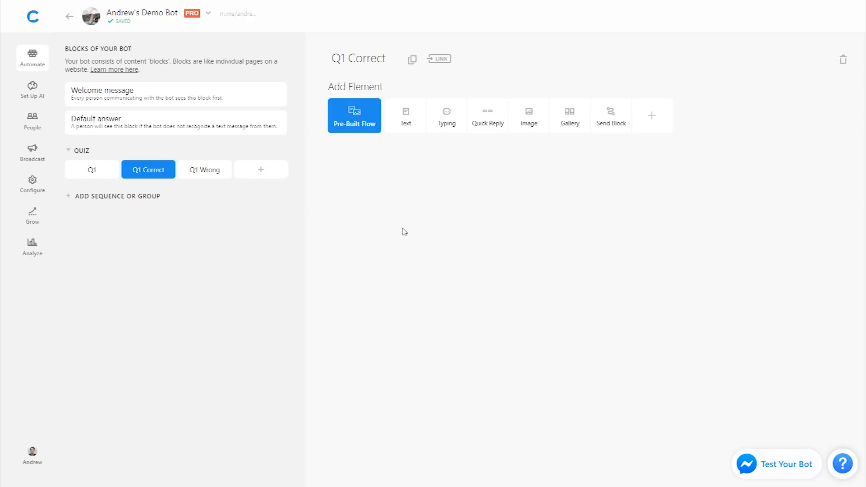
pyautogui.moveTo(354, 115)
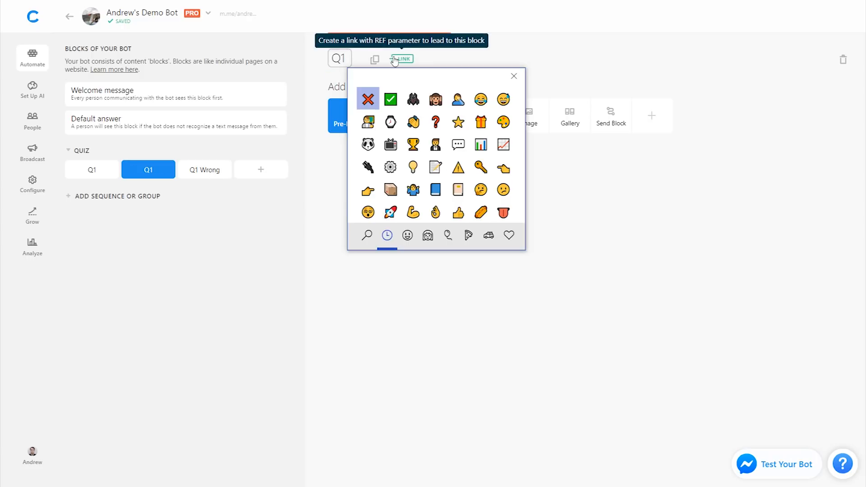
pyautogui.click(390, 99)
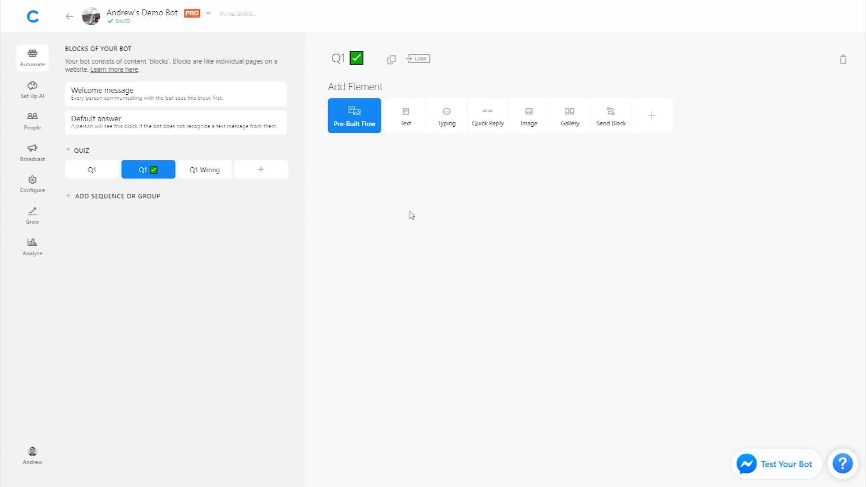
pyautogui.click(205, 169)
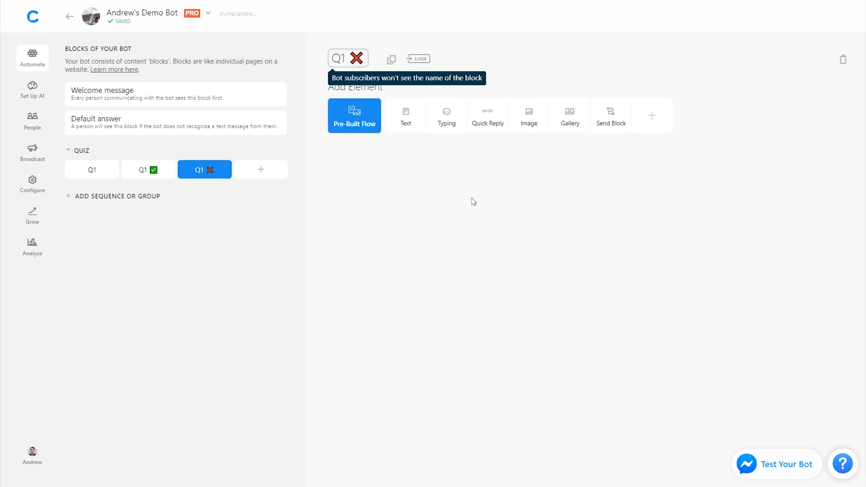
pyautogui.moveTo(87, 177)
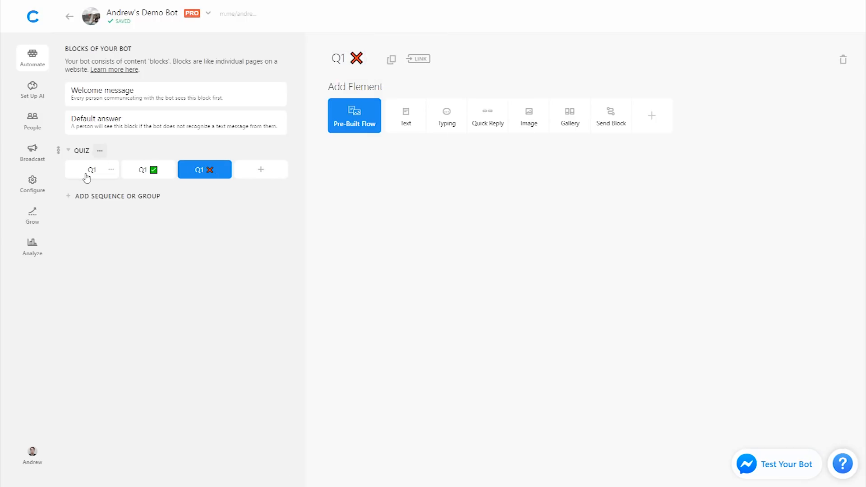
# Route quick reply 8 to Q1 ✅ and quick reply 4 to Q1 ❌.
pyautogui.click(92, 169)
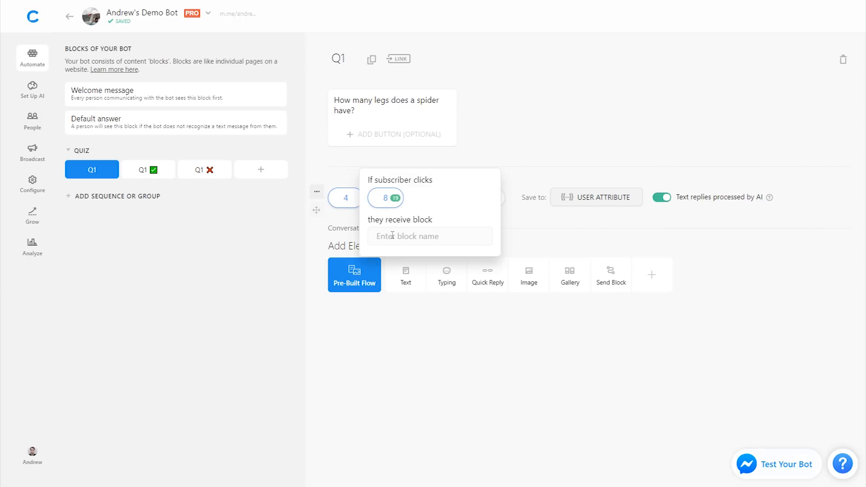
pyautogui.write('q1')
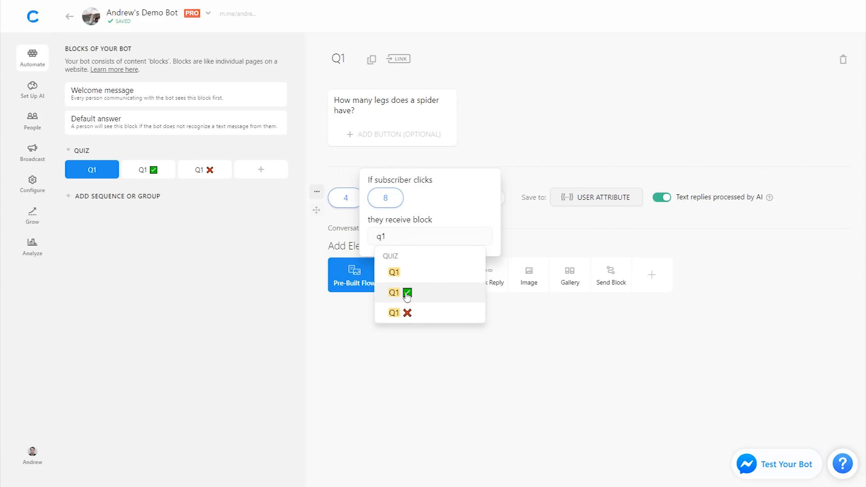
pyautogui.click(393, 292)
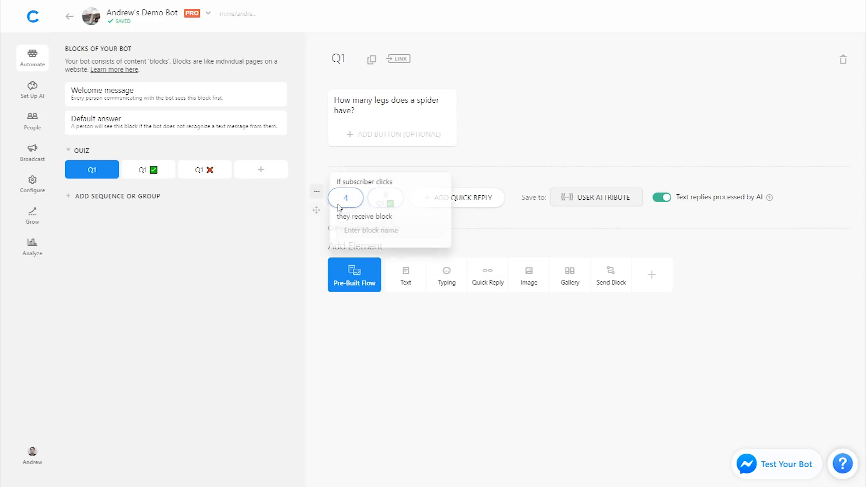
pyautogui.write('q1')
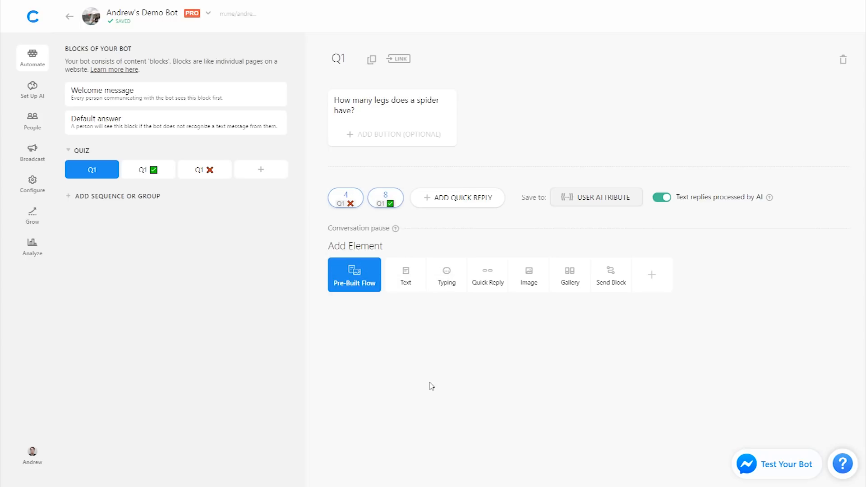
pyautogui.moveTo(246, 299)
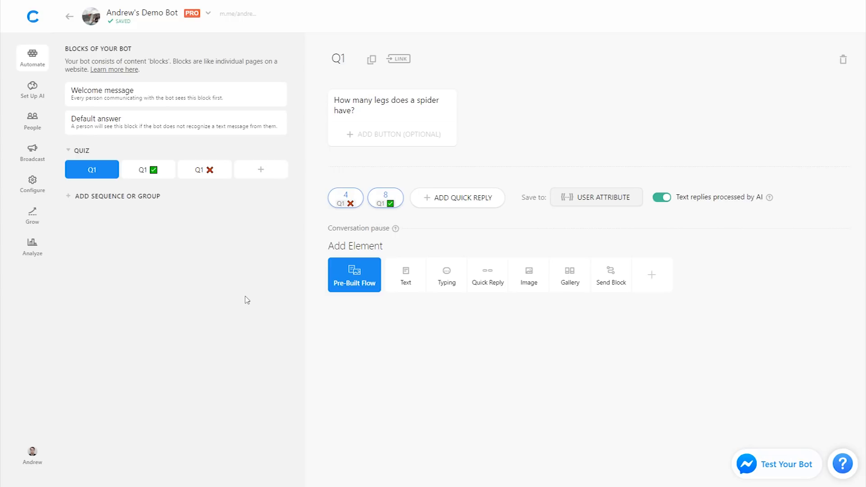
pyautogui.moveTo(279, 232)
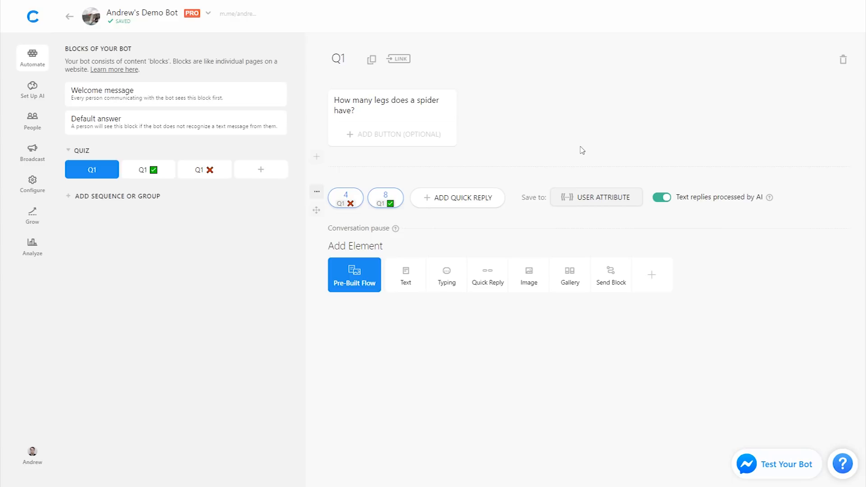
pyautogui.moveTo(317, 78)
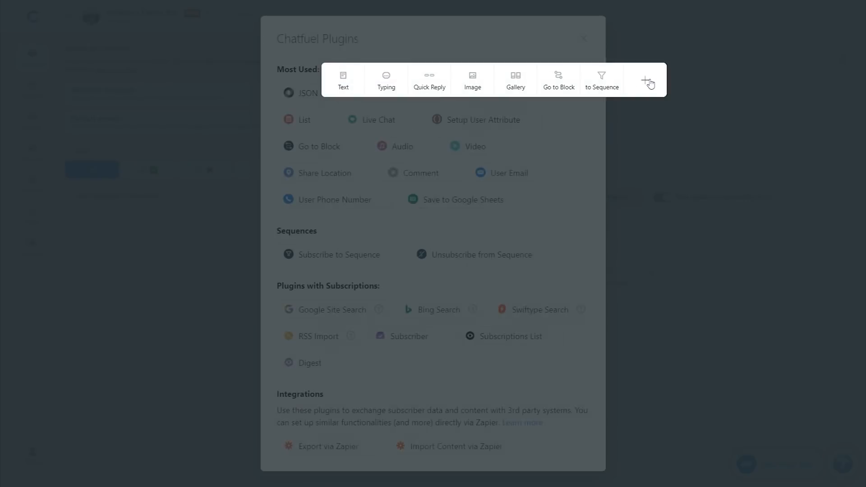
# Add a Setup User Attribute step setting score to 0, then move to the Q1 ✅ block.
pyautogui.click(486, 120)
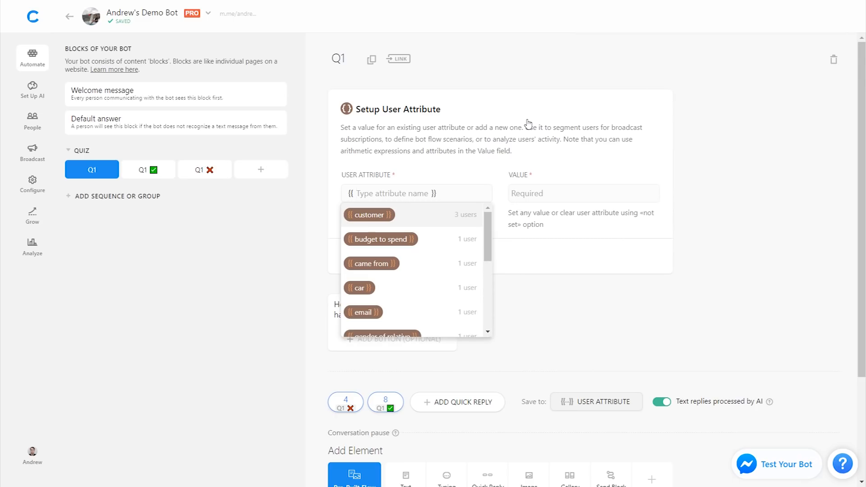
pyautogui.write('score')
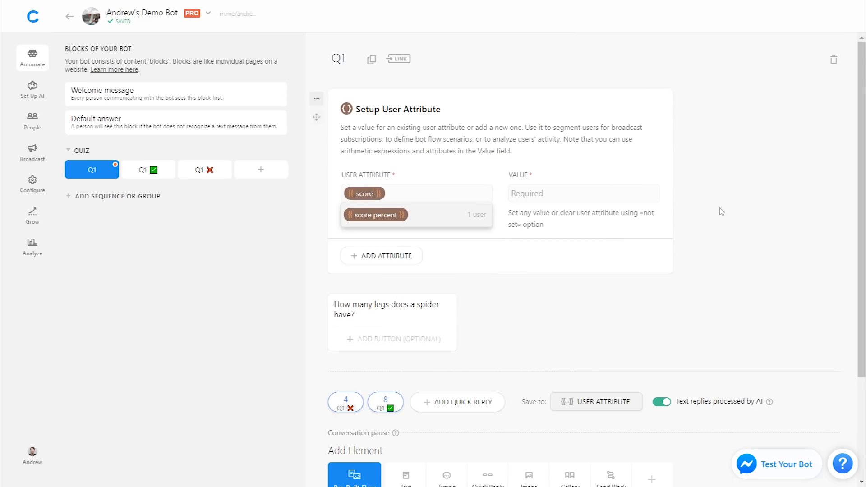
pyautogui.write('q')
pyautogui.click(583, 193)
pyautogui.write('0')
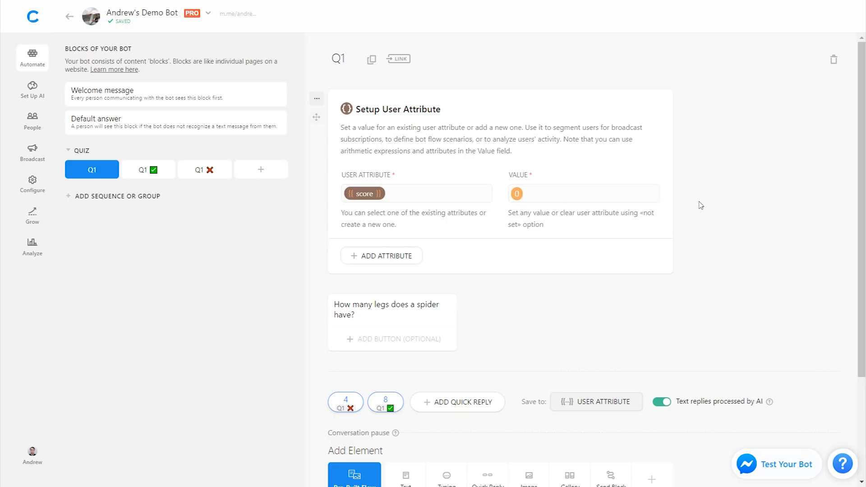
pyautogui.scroll(-3)
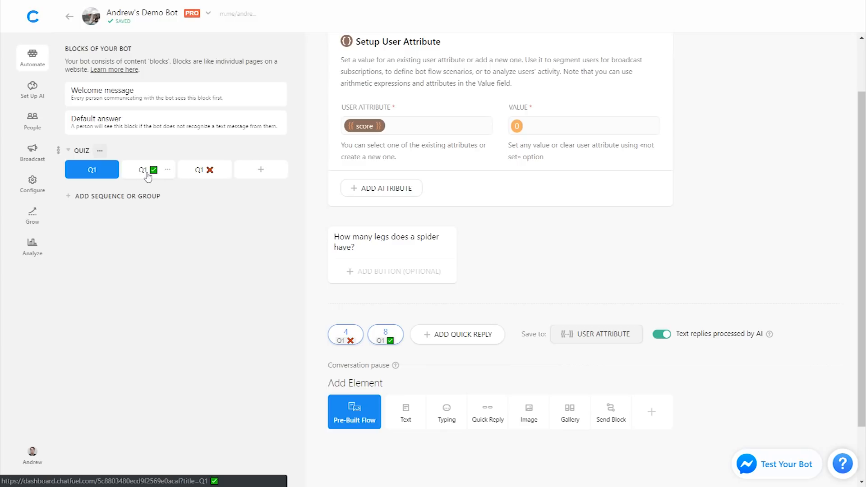
pyautogui.click(147, 170)
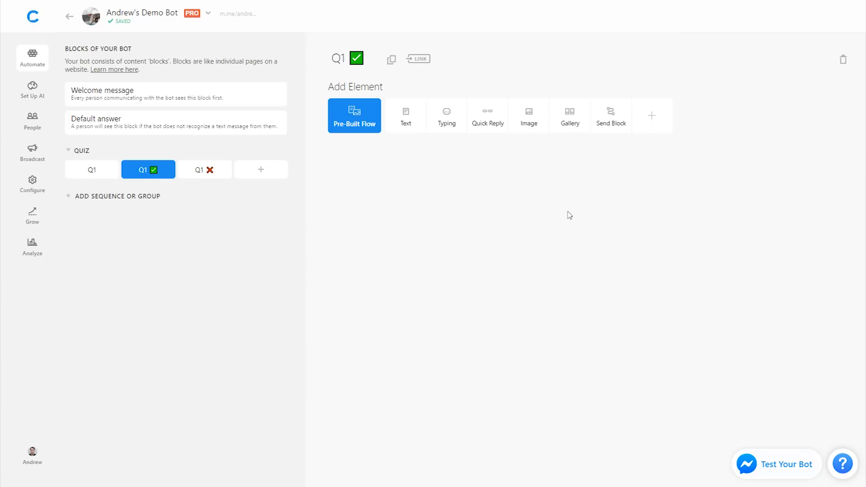
# In Q1 ✅ add a Setup User Attribute step setting score to {{score}}+1.
pyautogui.click(652, 115)
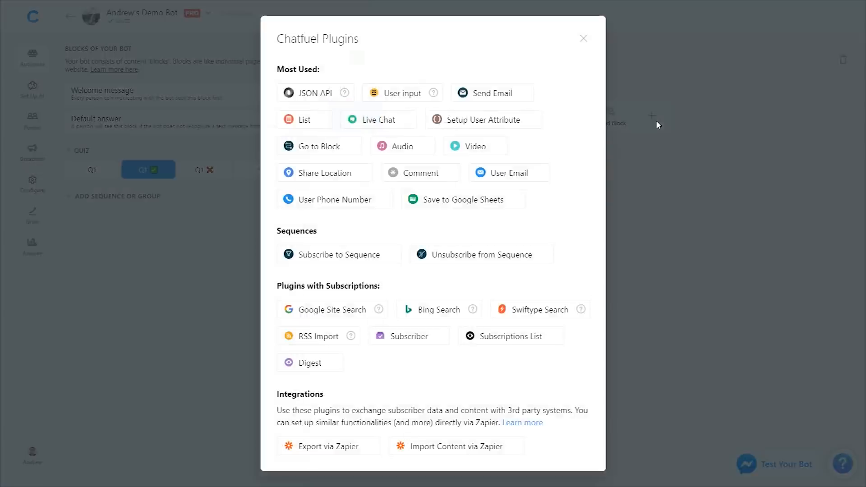
pyautogui.click(483, 120)
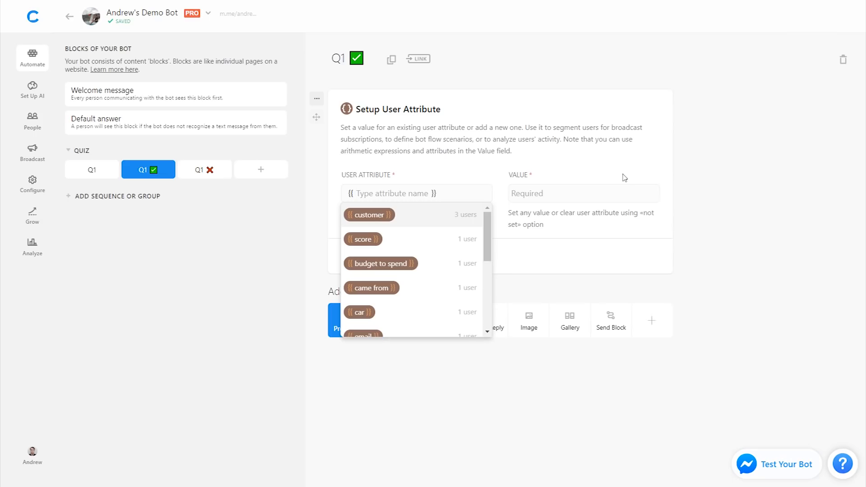
pyautogui.click(363, 239)
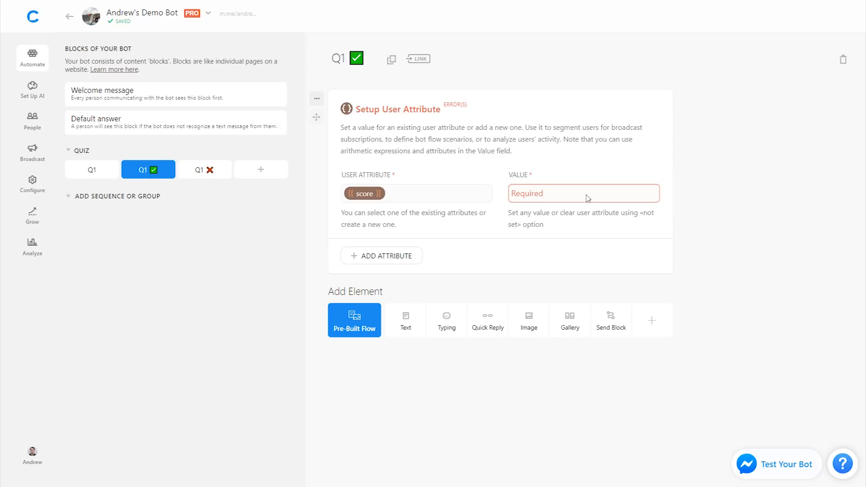
pyautogui.click(583, 194)
pyautogui.write('{{ score ')
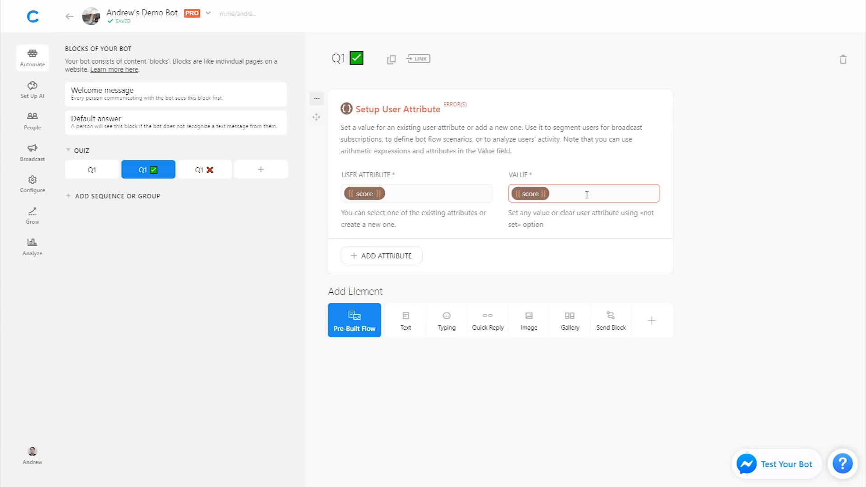
pyautogui.write('+1')
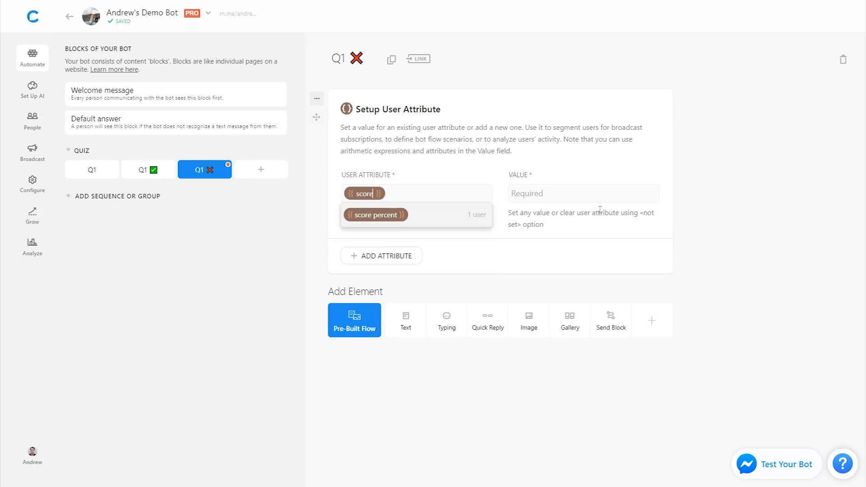
# In Q1 ❌ set the score attribute value to {{score}}+0.
pyautogui.write('{{sco')
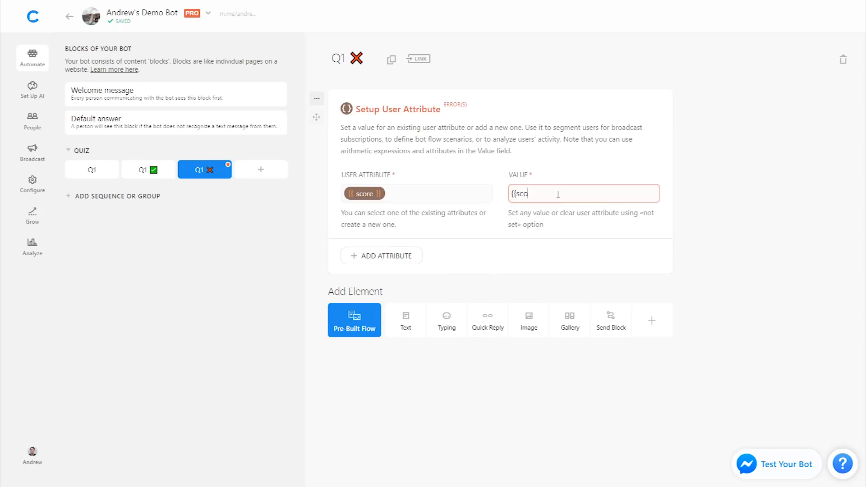
pyautogui.write('{{score}}+0')
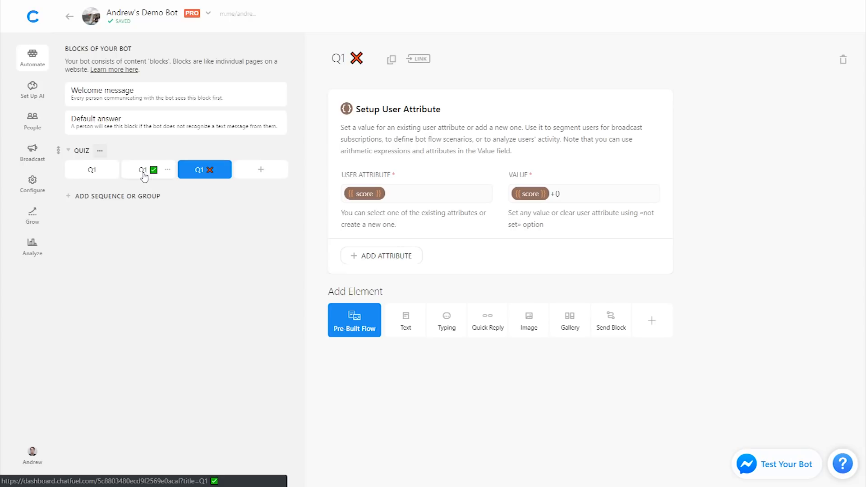
# Add a block named Q2 to the quiz group and start a Send Block element in Q1 ✅.
pyautogui.click(260, 169)
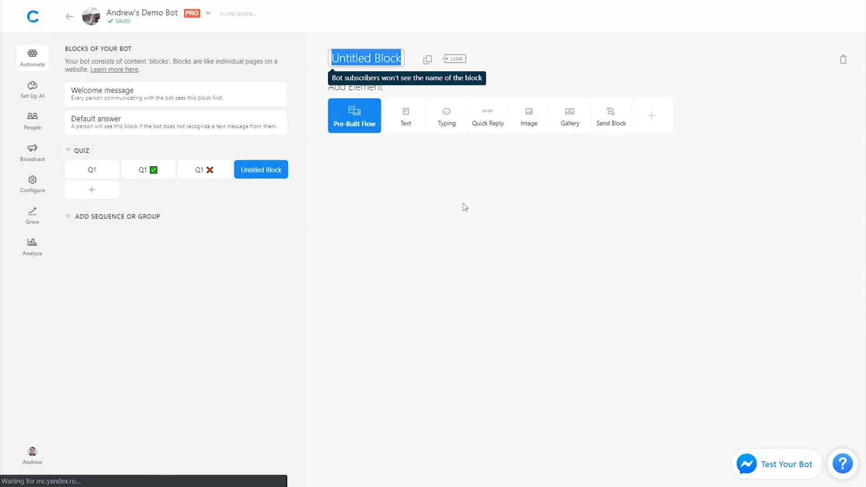
pyautogui.write('Q2')
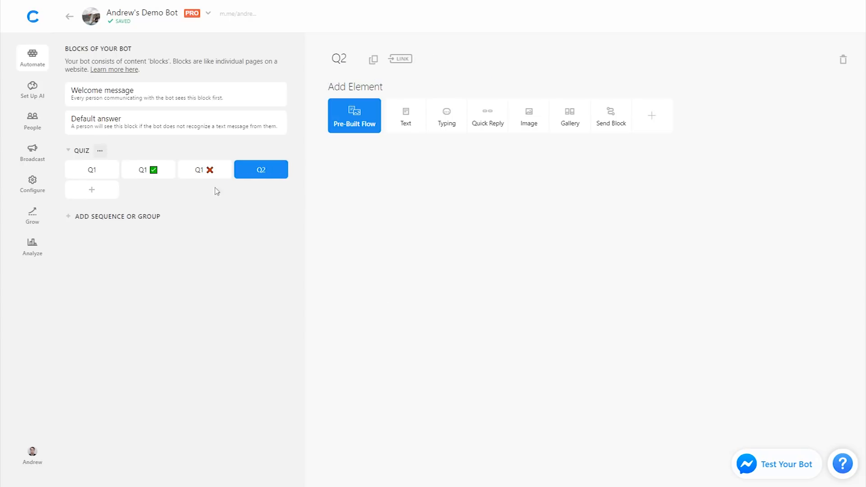
pyautogui.click(148, 169)
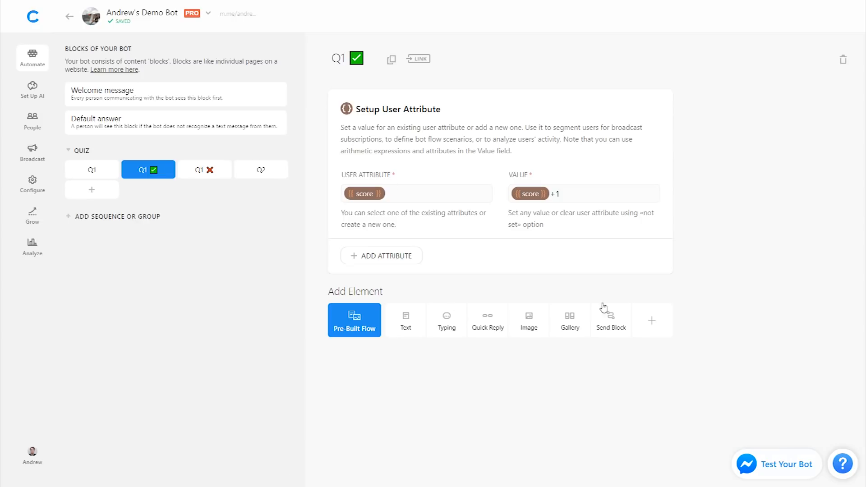
pyautogui.moveTo(617, 329)
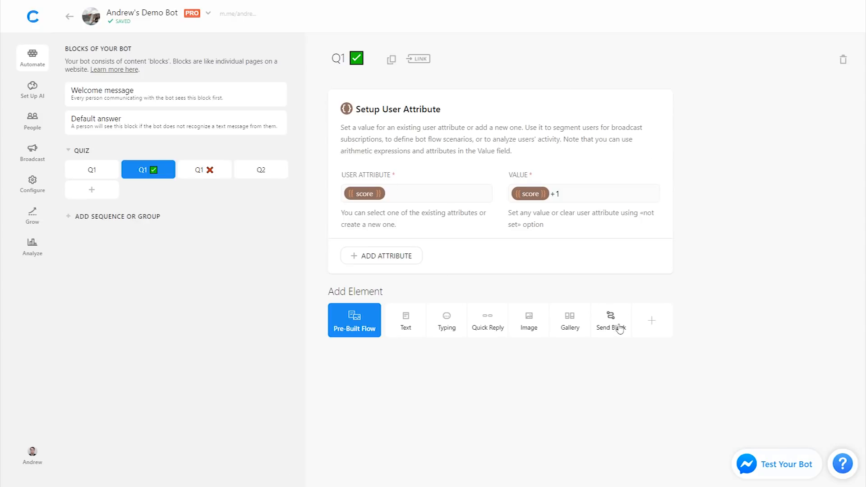
pyautogui.click(611, 320)
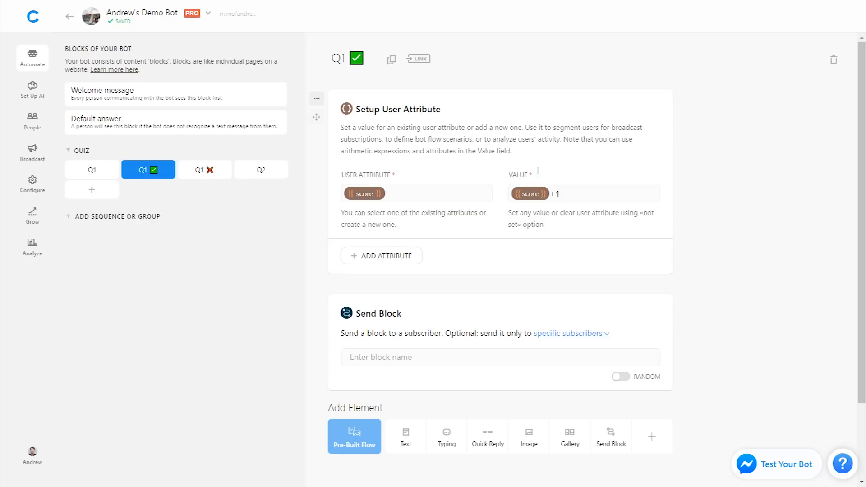
pyautogui.moveTo(720, 228)
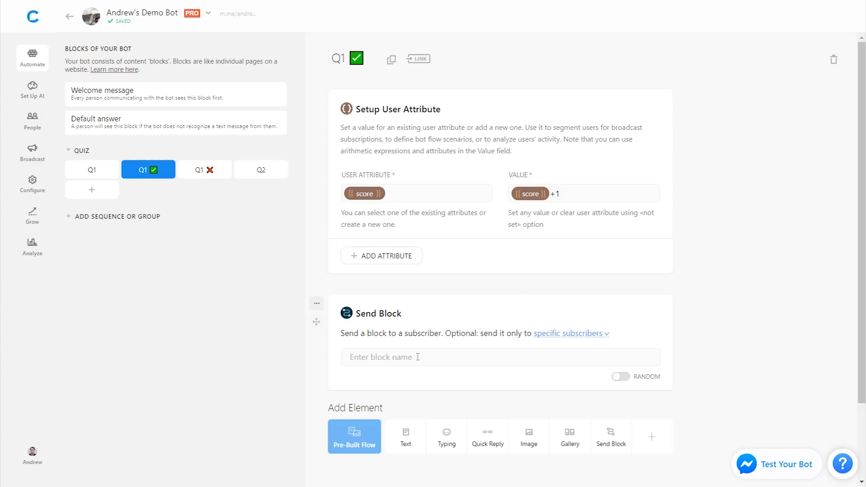
# Make both Q1 ✅ and Q1 ❌ send users on to Q2.
pyautogui.write('q2')
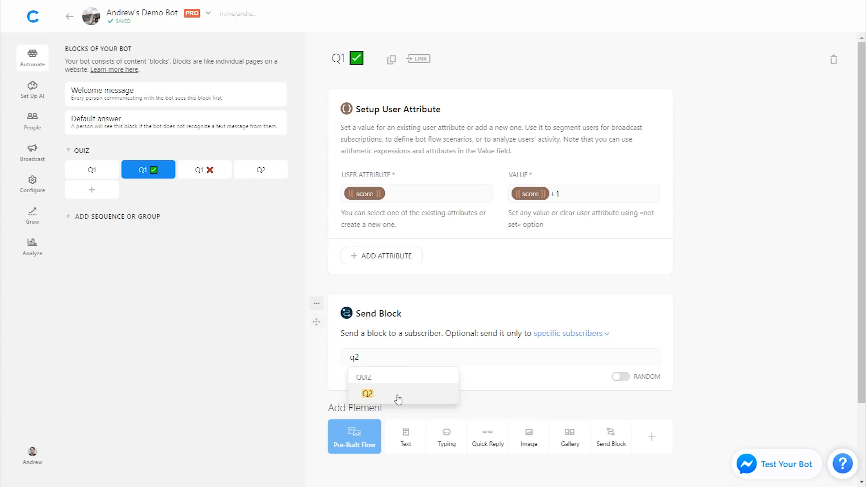
pyautogui.click(205, 170)
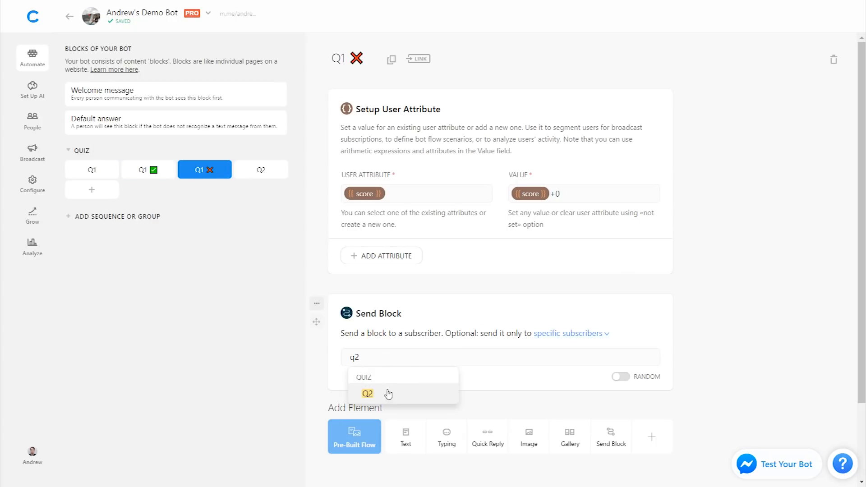
pyautogui.click(367, 393)
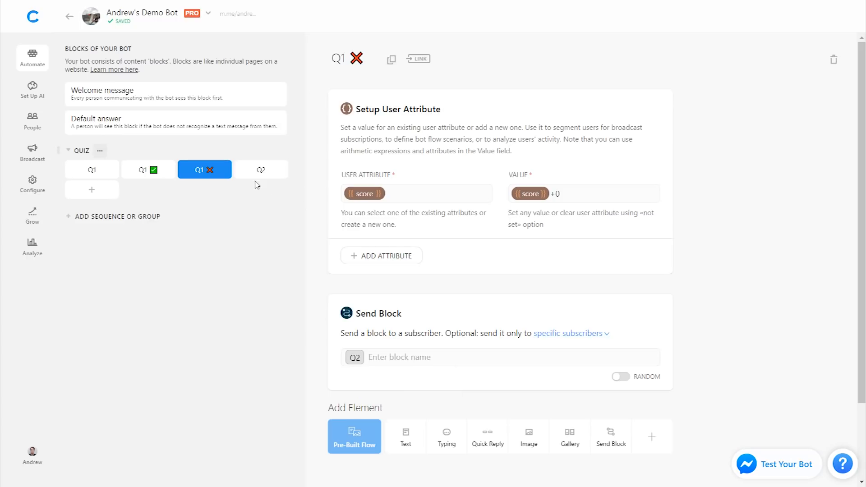
pyautogui.click(261, 169)
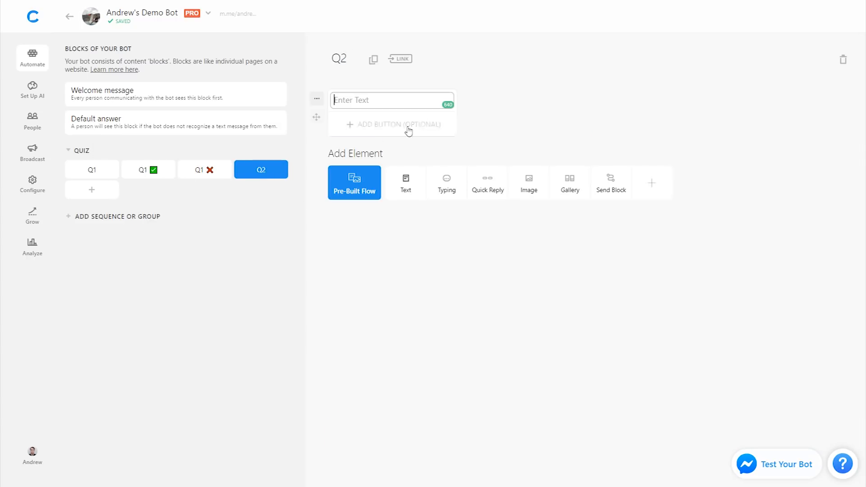
# Make Q2 ask "What is the home country of the panda?" with quick replies China and Russia.
pyautogui.write('What is the home country of the pan')
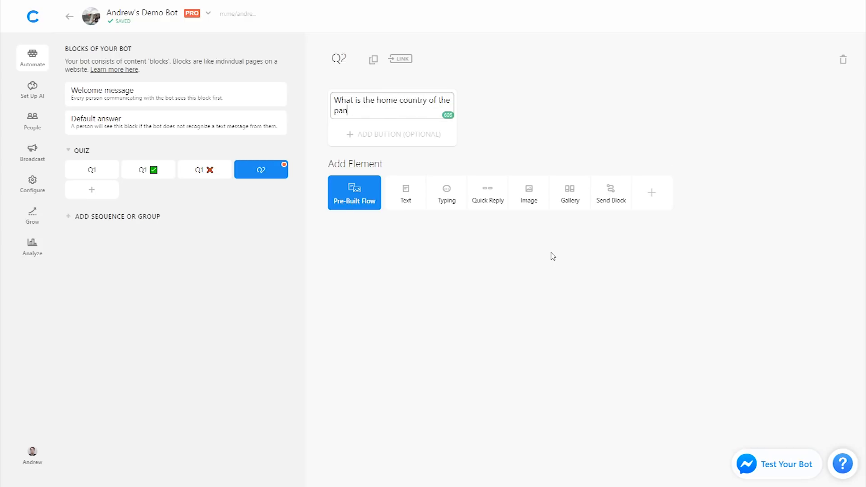
pyautogui.write('da?')
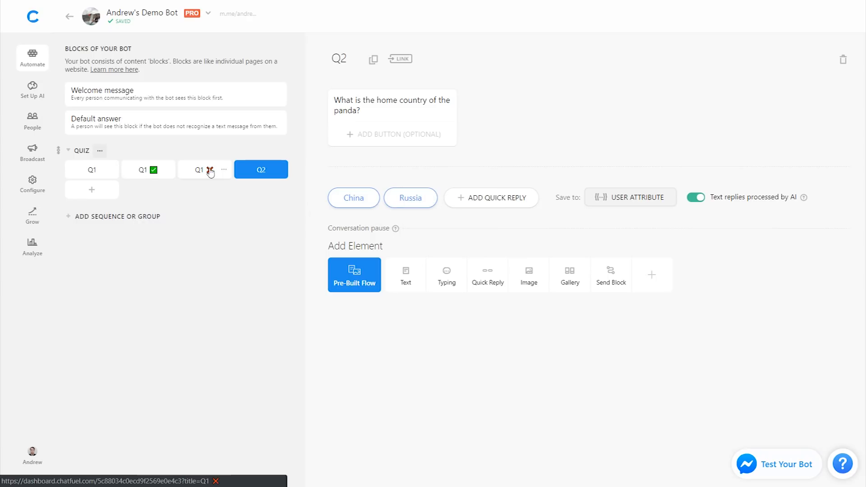
pyautogui.click(148, 169)
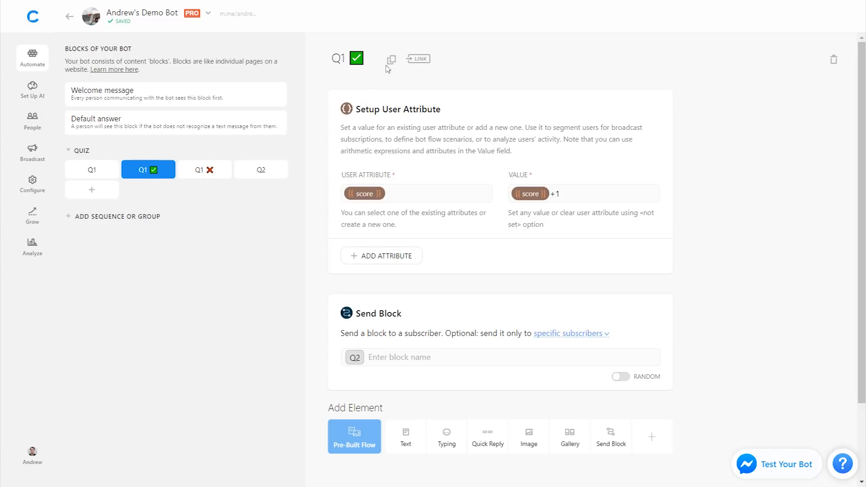
pyautogui.moveTo(391, 60)
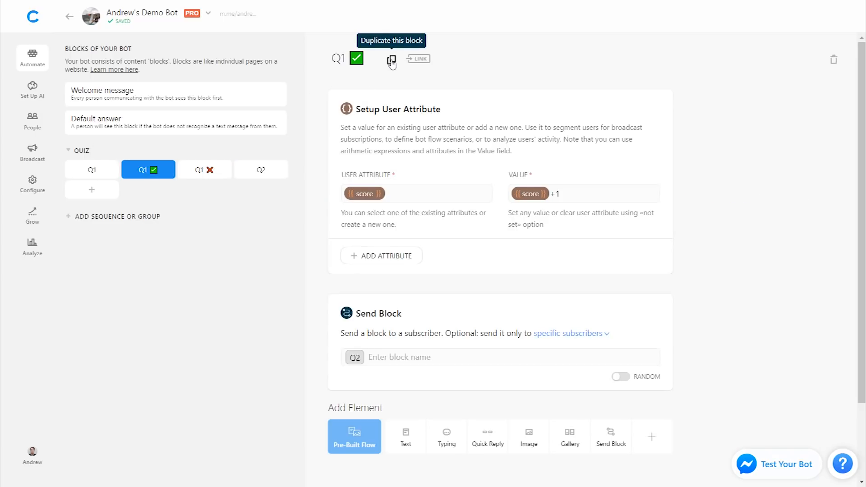
# Duplicate Q1 ✅ and Q1 ❌ and rename the copies Q2 ✅ and Q2 ❌.
pyautogui.click(391, 58)
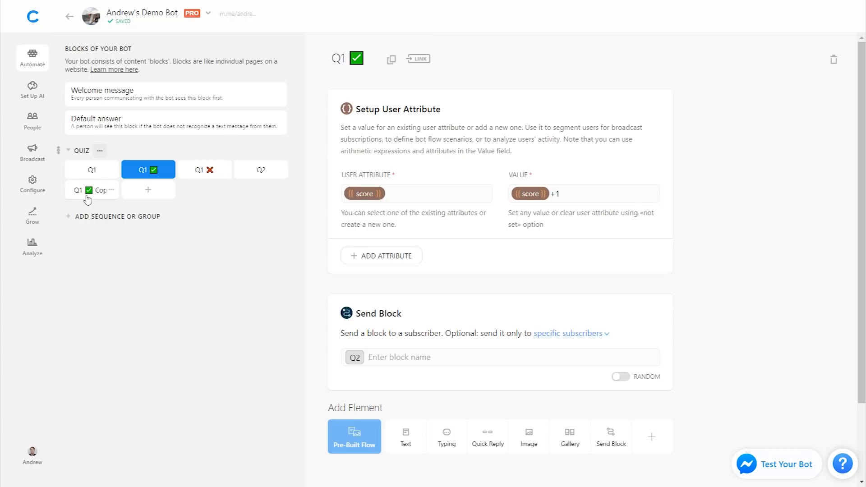
pyautogui.click(91, 189)
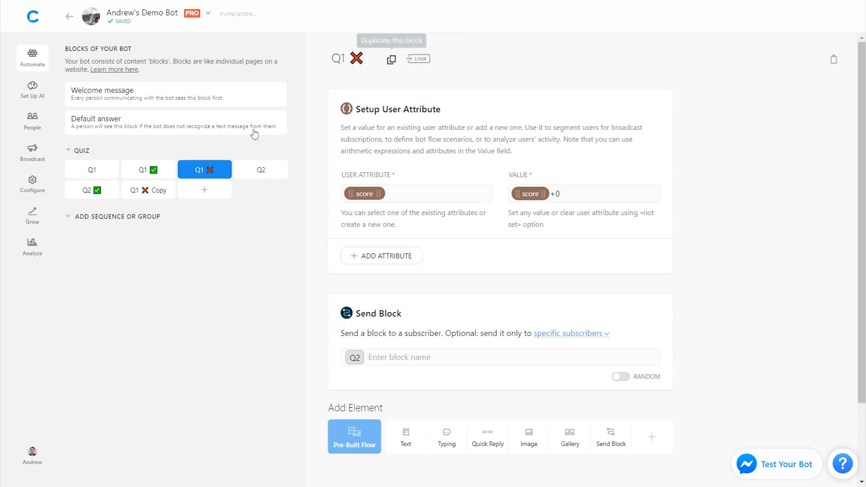
pyautogui.click(147, 190)
pyautogui.write('2')
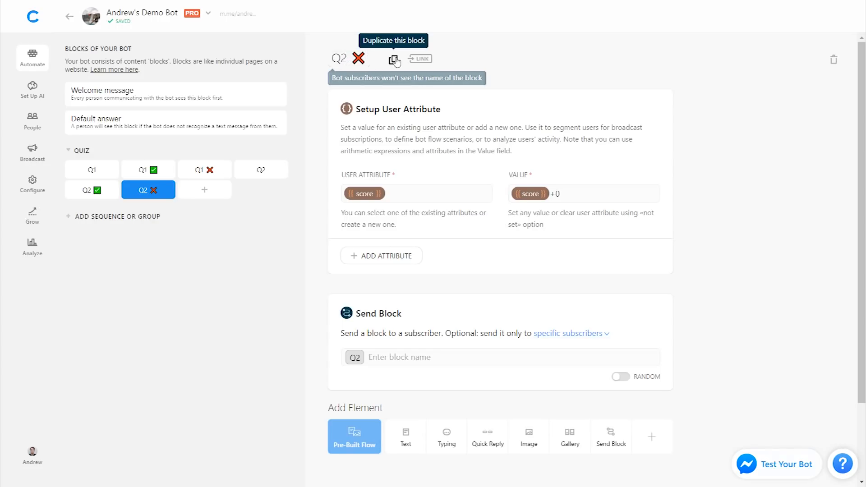
pyautogui.moveTo(595, 188)
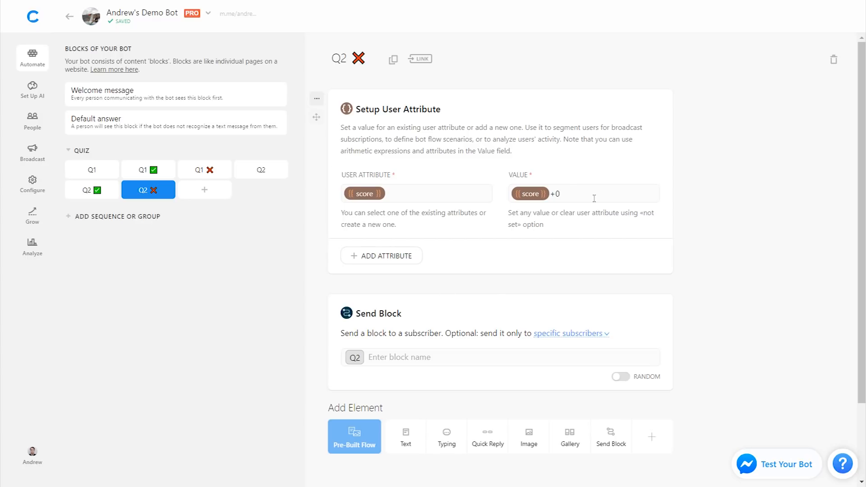
pyautogui.moveTo(492, 322)
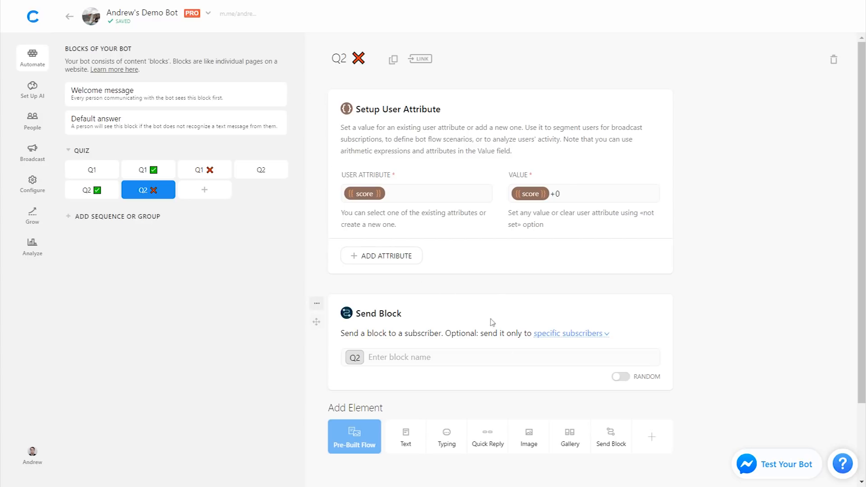
pyautogui.click(89, 189)
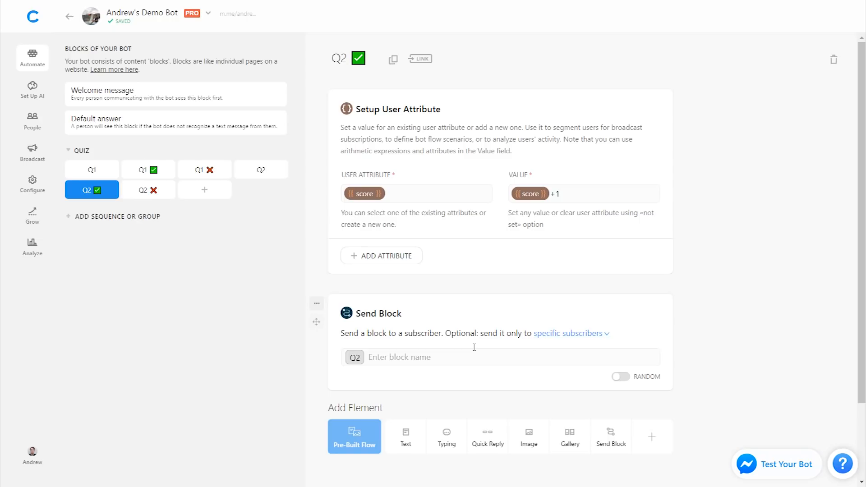
# Add a new block named Results to the quiz group.
pyautogui.click(204, 189)
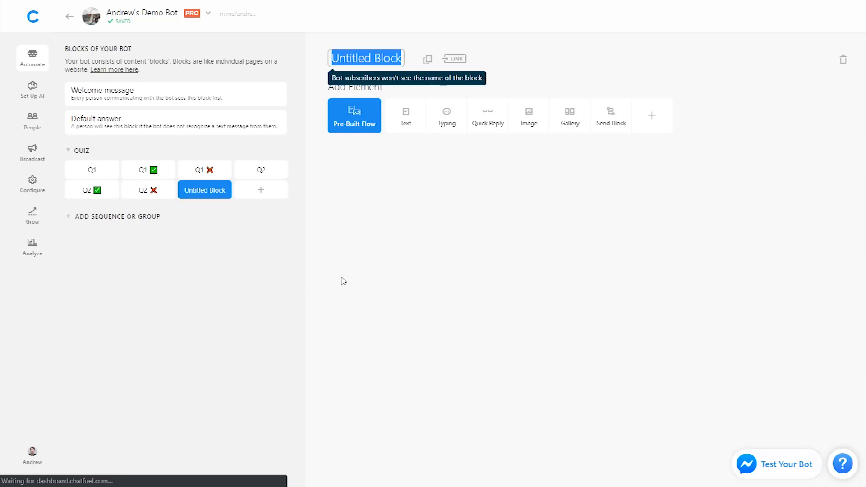
pyautogui.write('Results')
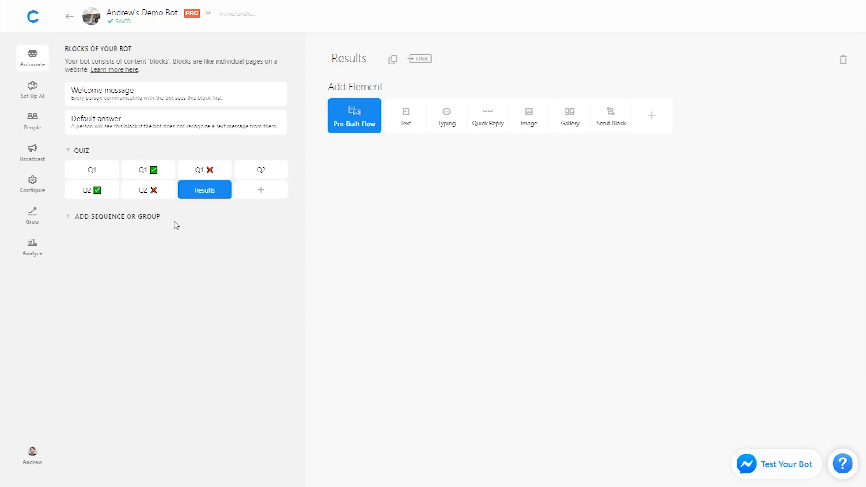
pyautogui.moveTo(260, 170)
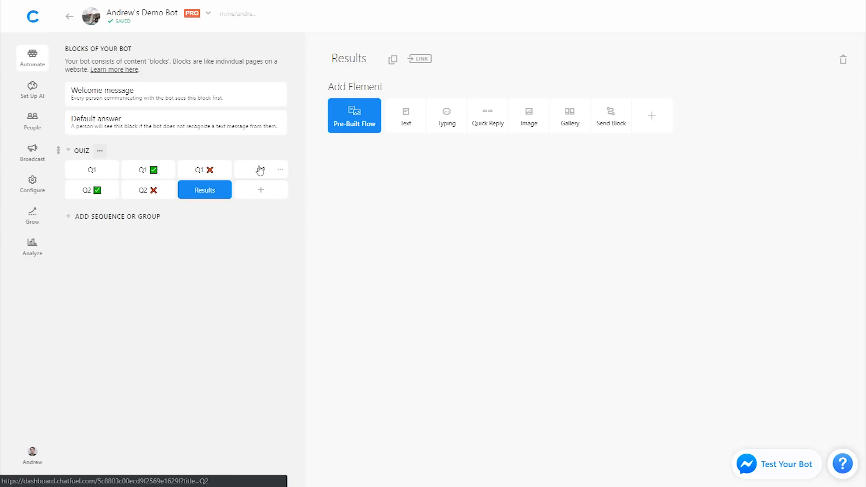
pyautogui.click(260, 170)
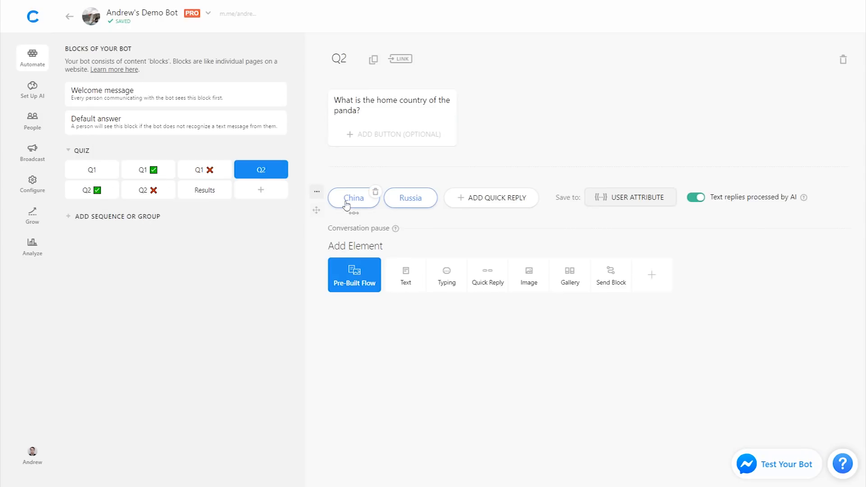
# Route the China reply to Q2 ✅ and the Russia reply to Q2 ❌, then move to the Q2 ✅ block.
pyautogui.click(354, 198)
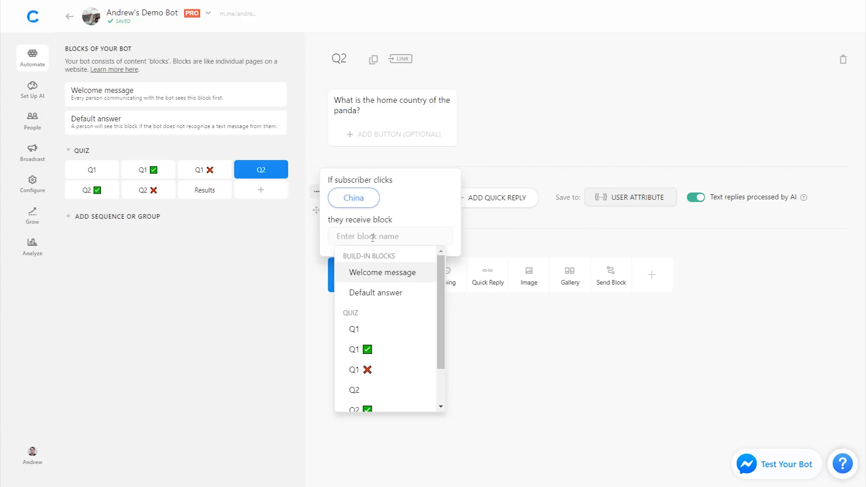
pyautogui.write('q')
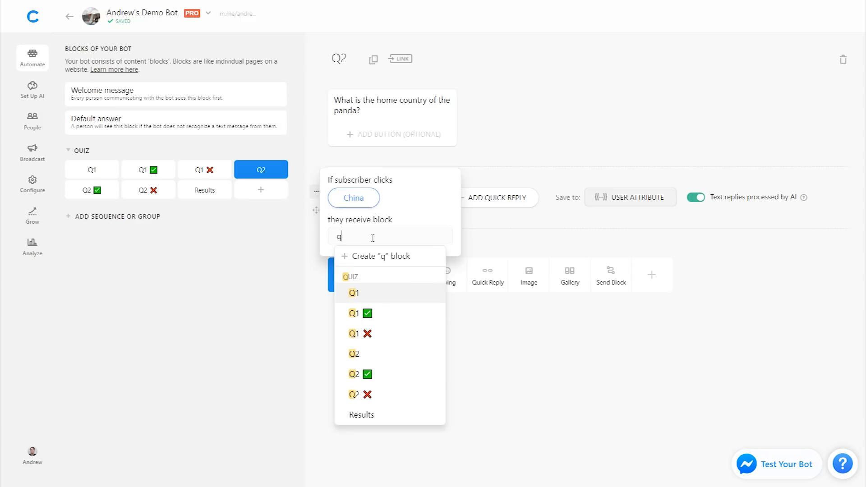
pyautogui.write('1')
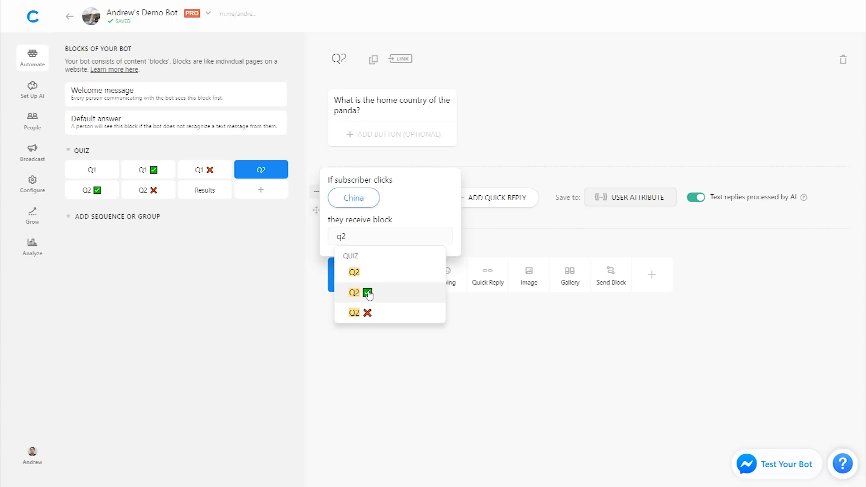
pyautogui.click(354, 292)
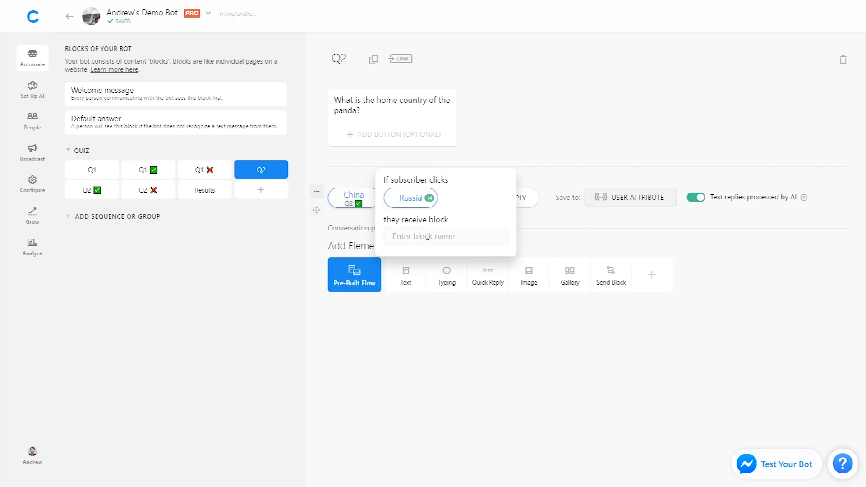
pyautogui.write('q2')
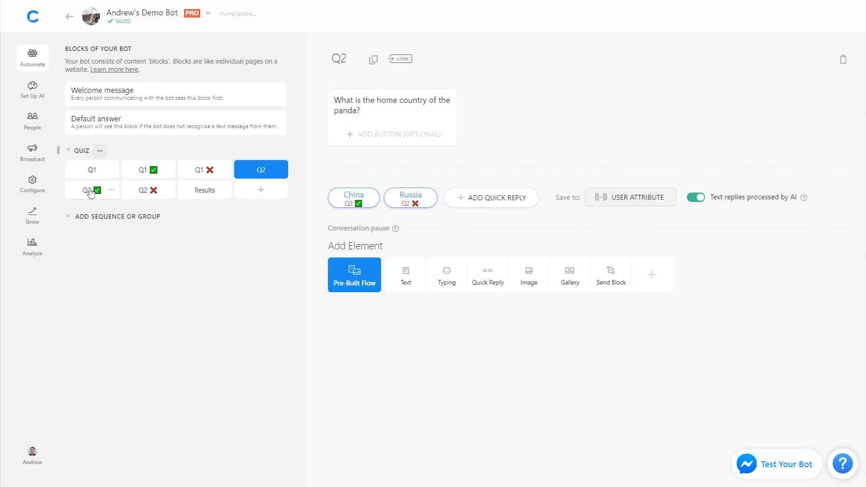
pyautogui.click(92, 191)
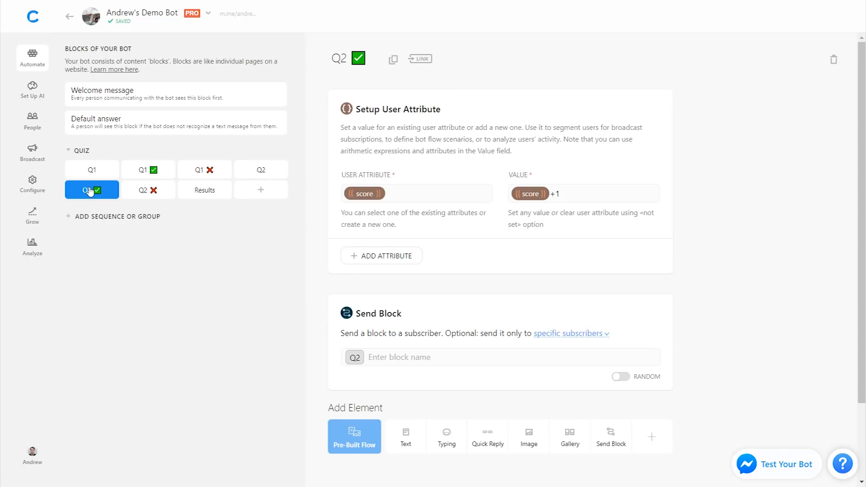
# Make Q2 ✅ and Q2 ❌ both send the Results block, then move to Results.
pyautogui.click(92, 190)
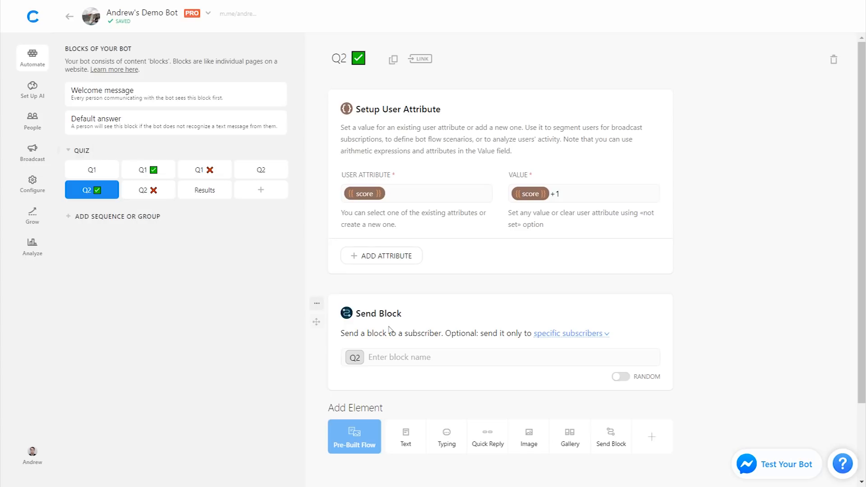
pyautogui.write('res')
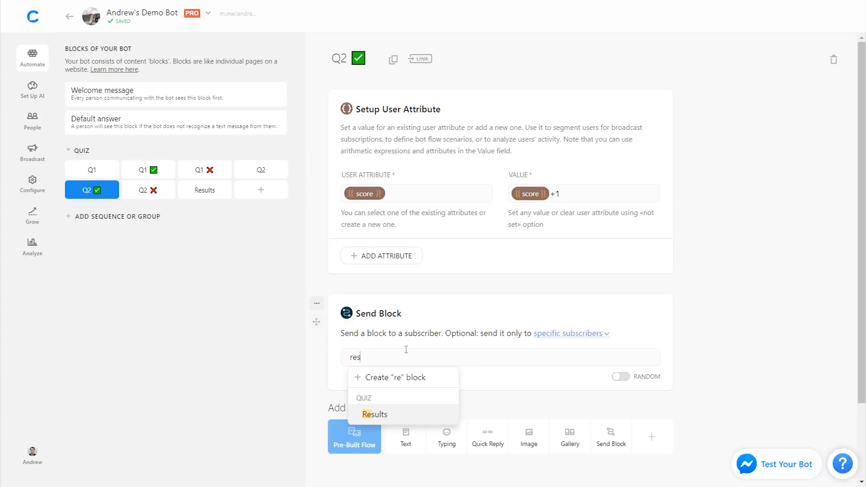
pyautogui.click(374, 415)
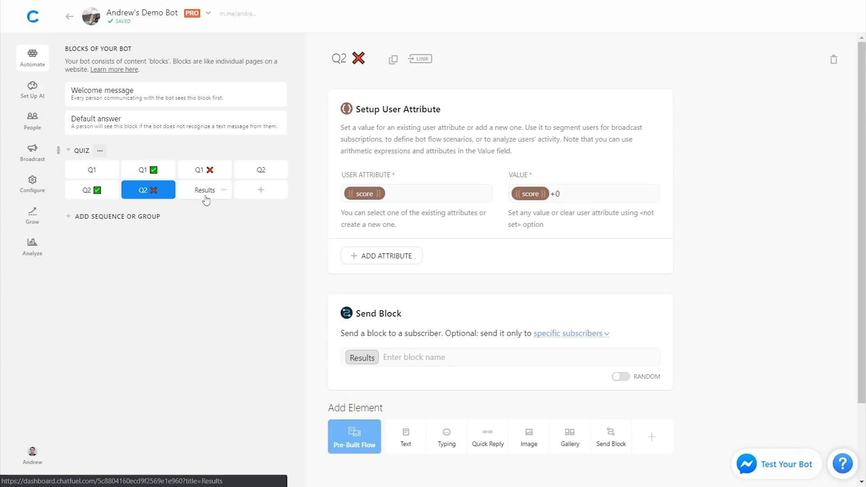
pyautogui.click(205, 189)
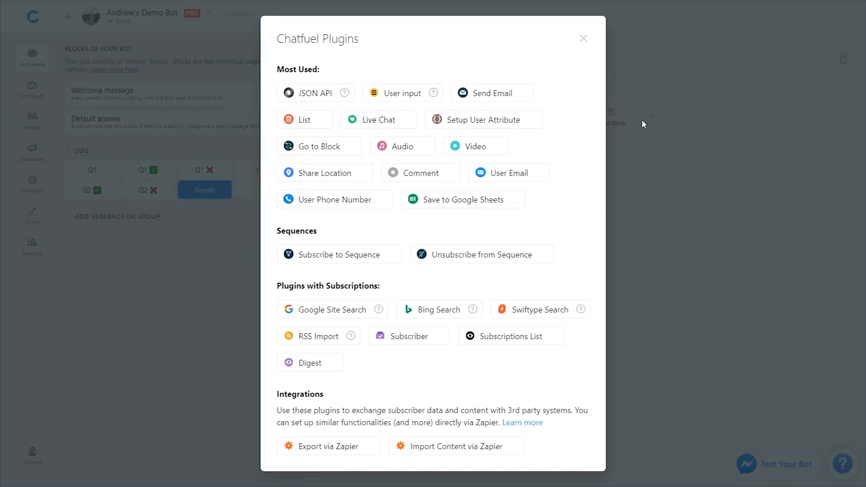
# Add a Setup User Attribute setting score percent to {{score}}/2*100.
pyautogui.click(483, 119)
pyautogui.write('score')
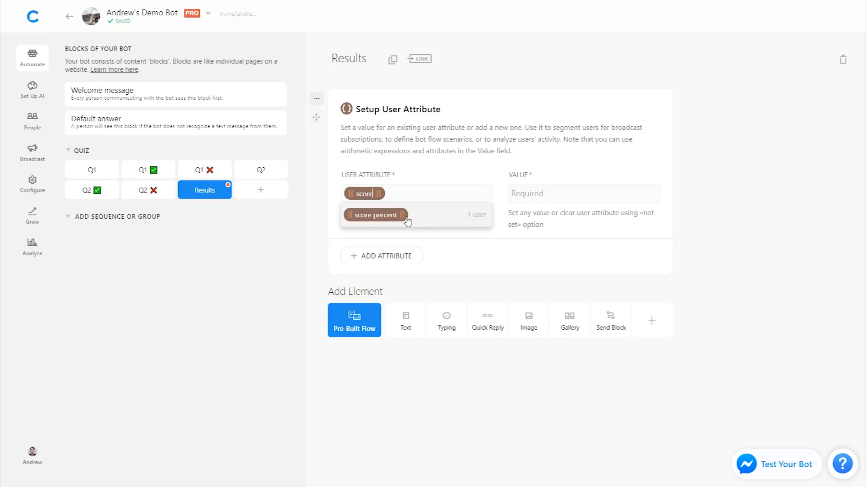
pyautogui.click(376, 215)
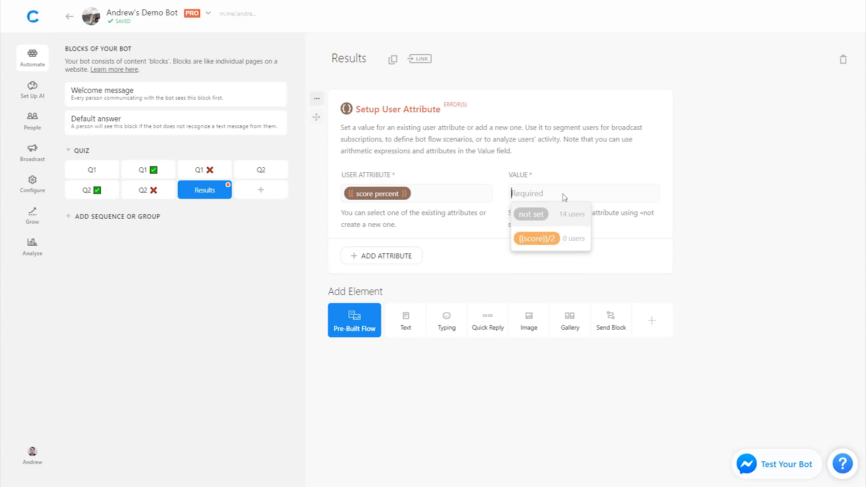
pyautogui.write('{{score')
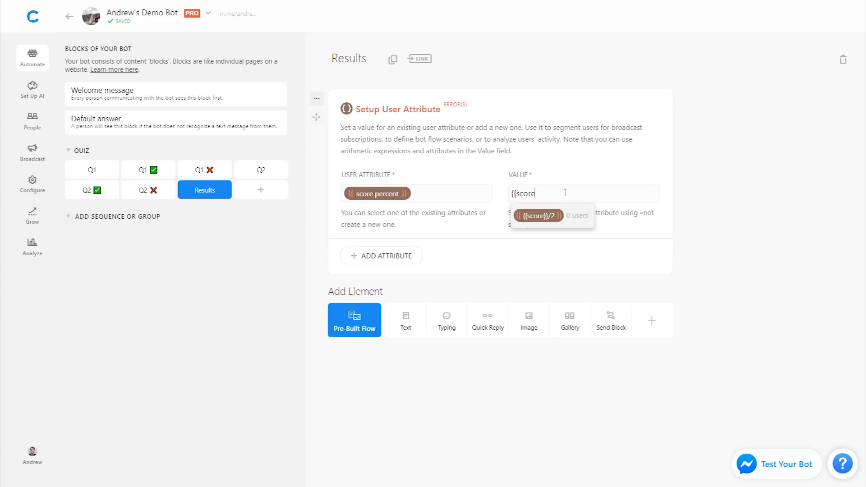
pyautogui.click(539, 216)
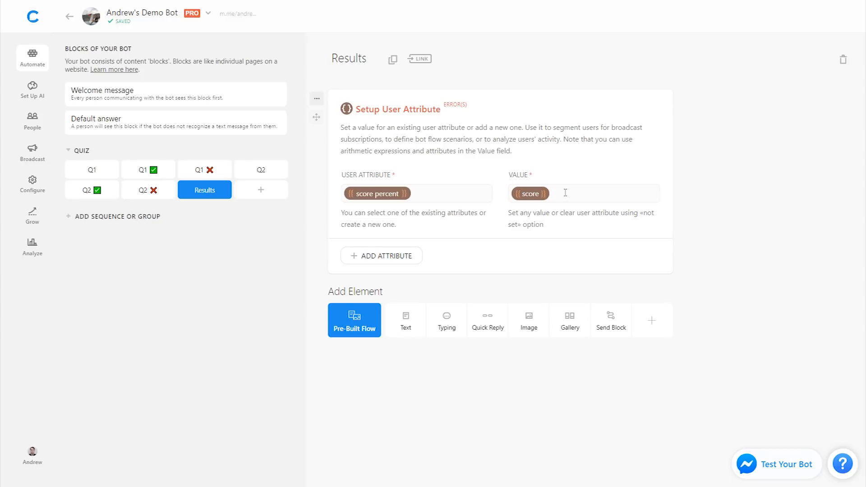
pyautogui.write('/')
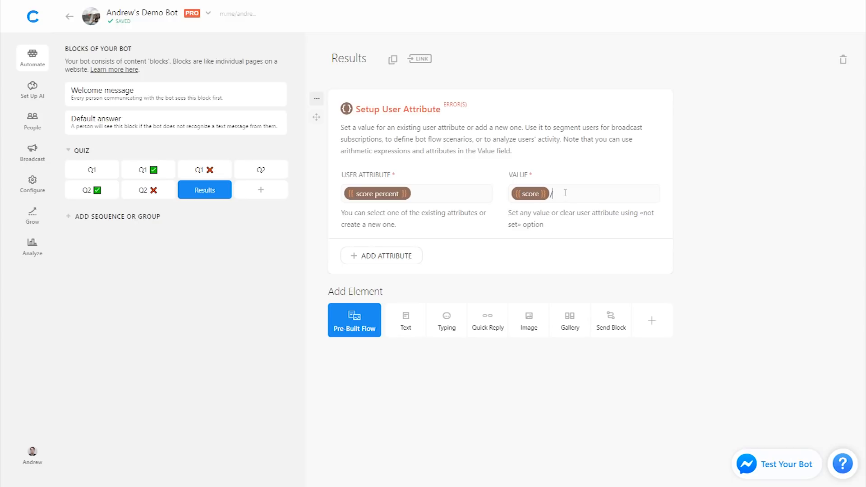
pyautogui.write('2*100')
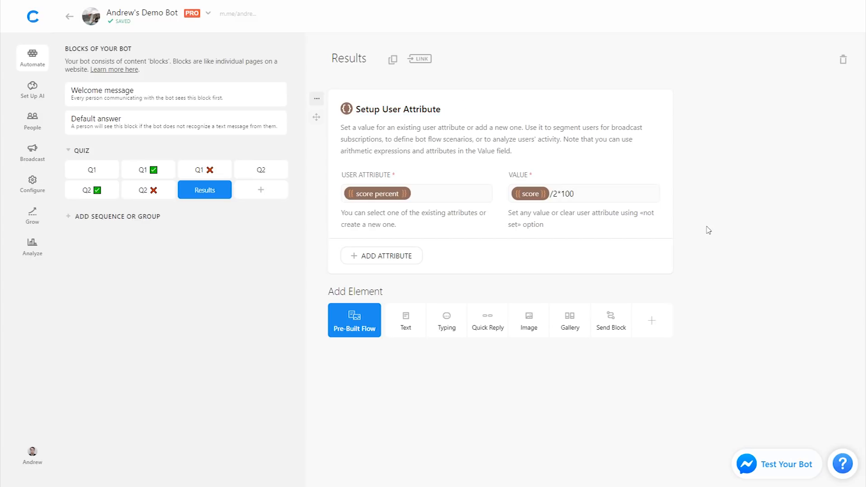
pyautogui.moveTo(616, 176)
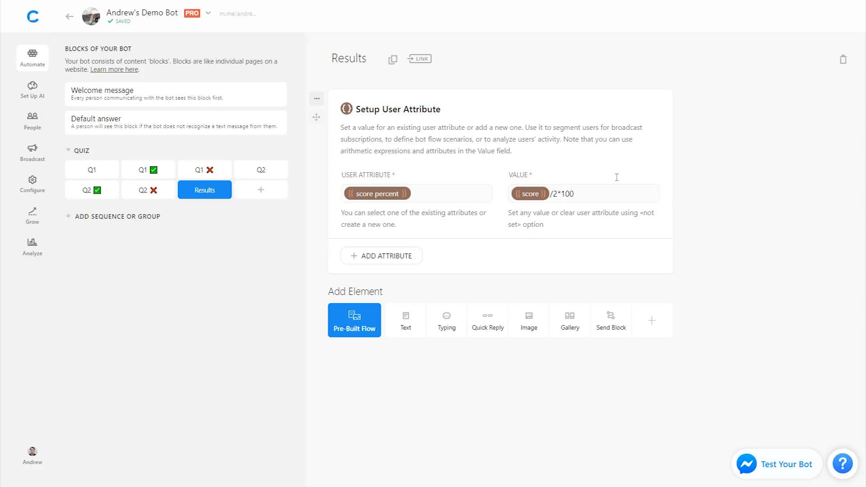
pyautogui.moveTo(709, 208)
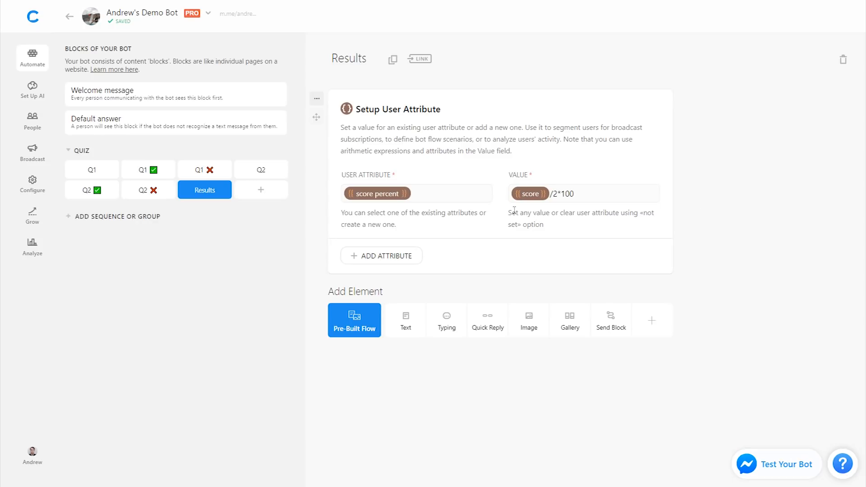
pyautogui.moveTo(752, 243)
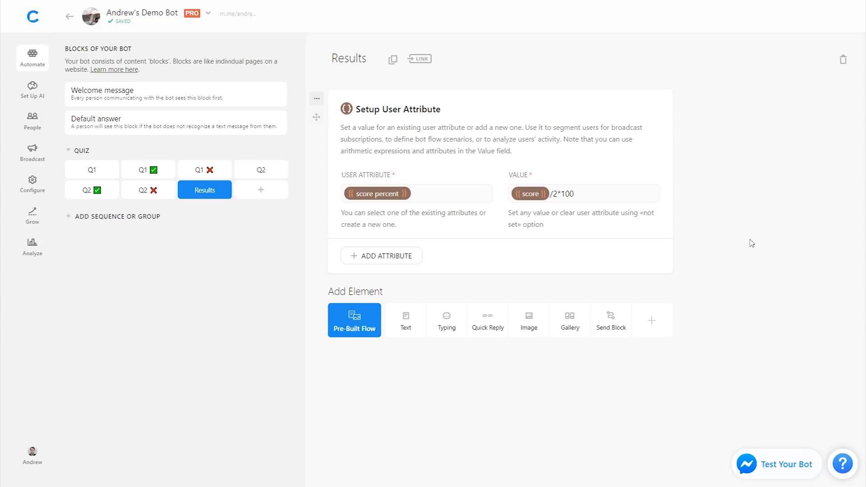
# Add a Text card reading 'Questions correct: {{score}}' and 'Score percent: {{score percent}}%'.
pyautogui.click(405, 320)
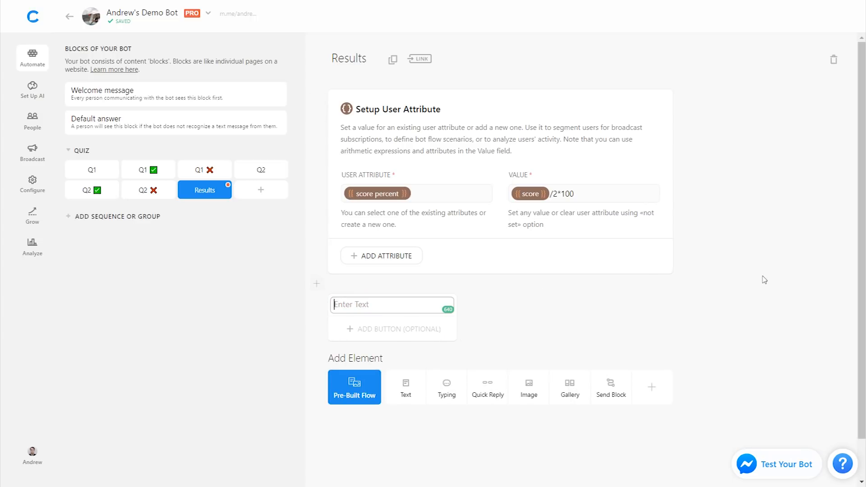
pyautogui.write('Questions righ')
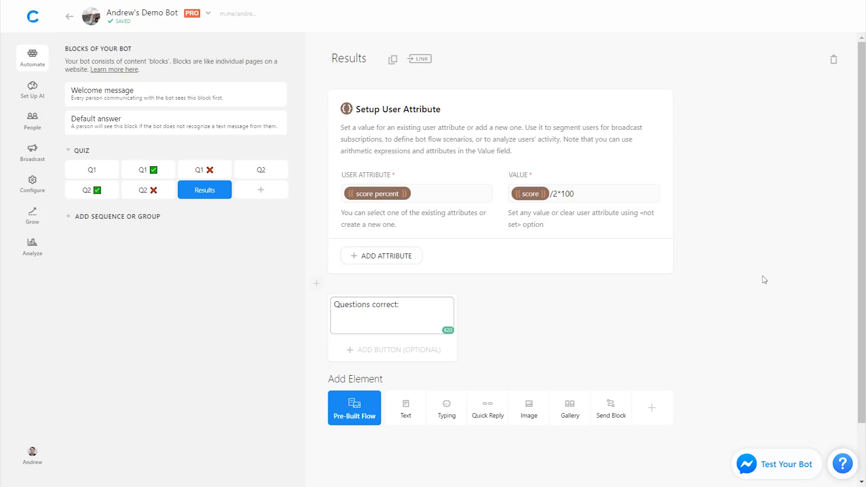
pyautogui.write('Score percent:')
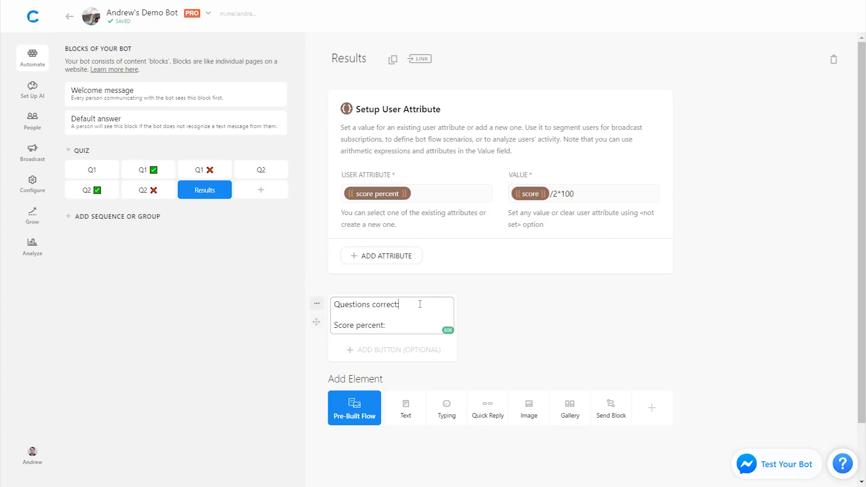
pyautogui.write('{{score')
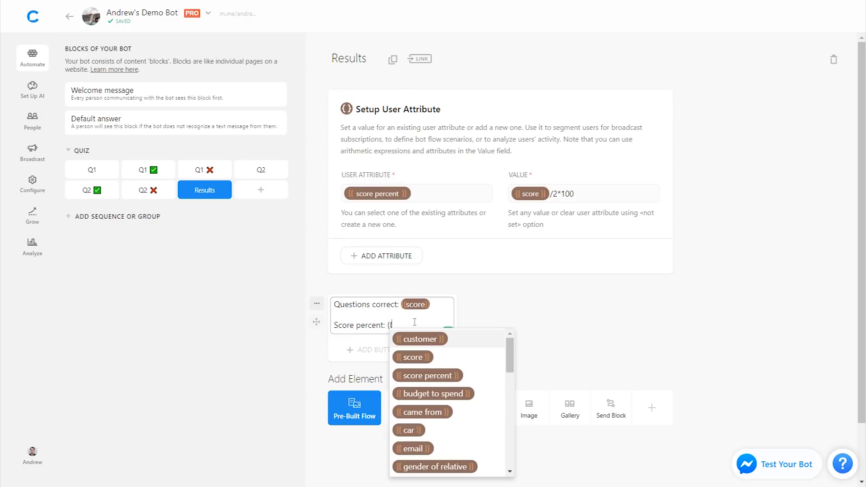
pyautogui.click(427, 376)
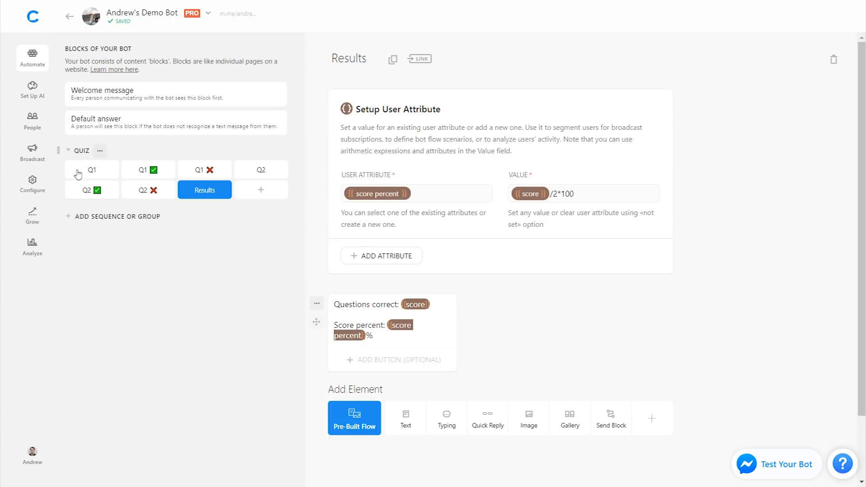
# Run a test chat from Q1, answering 8 to the spider question and Russia to the panda question.
pyautogui.click(91, 170)
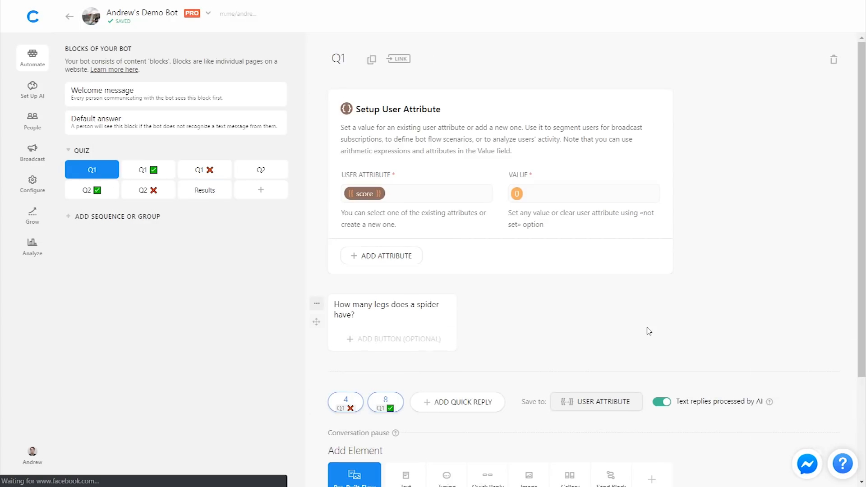
pyautogui.click(806, 464)
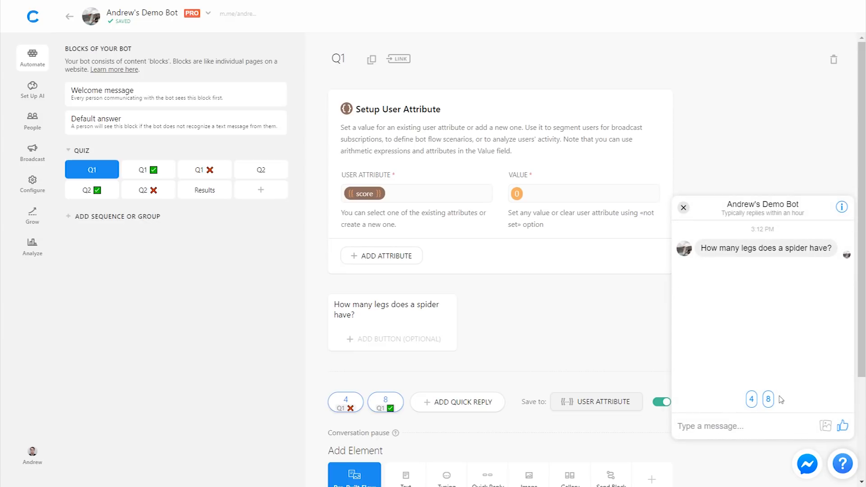
pyautogui.click(768, 399)
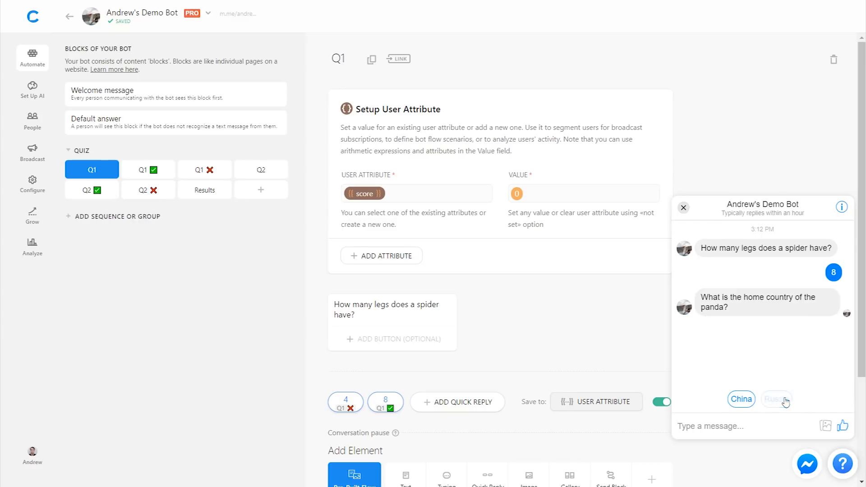
pyautogui.click(776, 399)
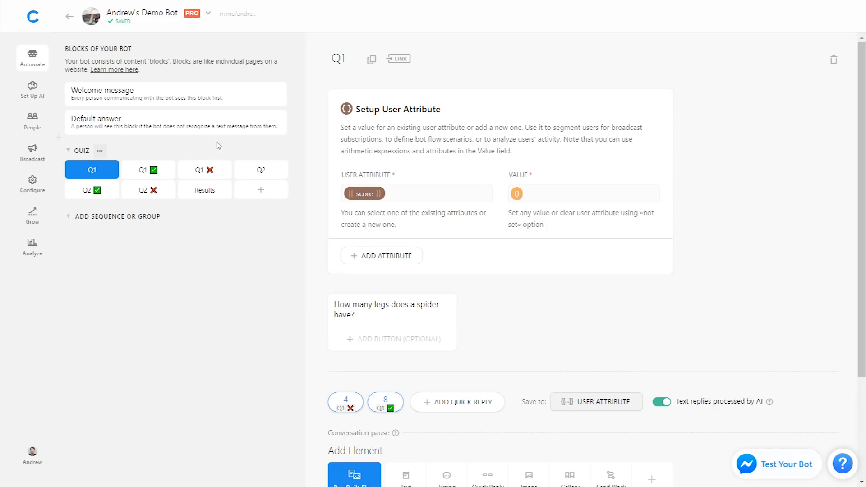
# Create High Score and Low Score blocks and add an empty Send Block to Results.
pyautogui.click(205, 189)
pyautogui.write('High Score')
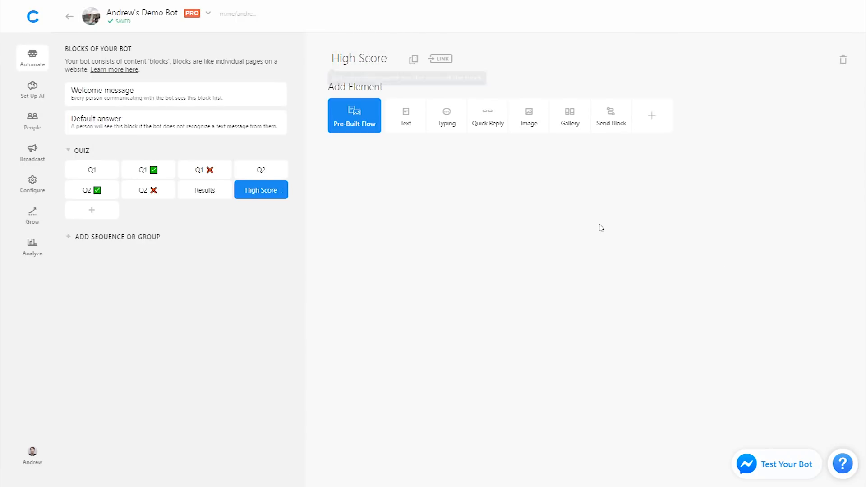
pyautogui.click(91, 210)
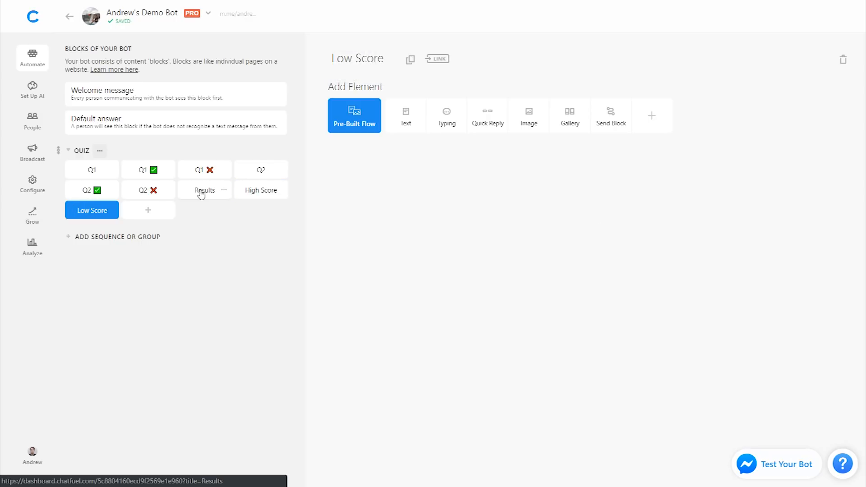
pyautogui.click(204, 190)
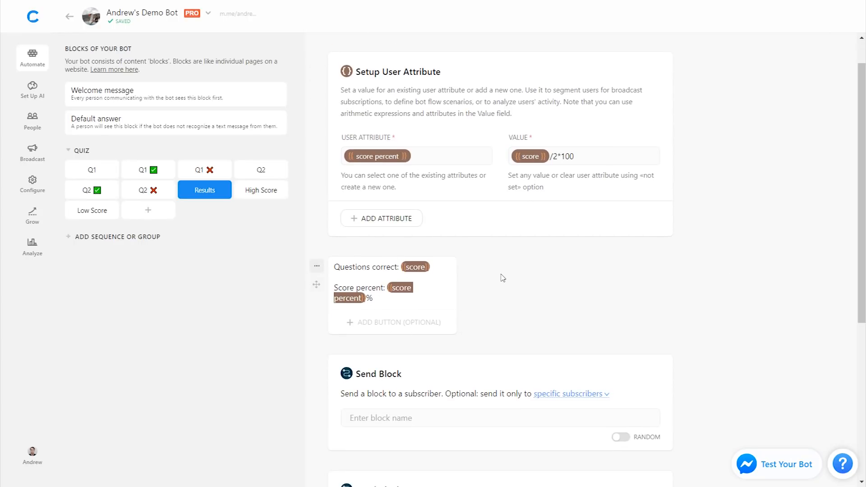
# Filter the first Send Block to subscribers with score less than 2 and send Low Score.
pyautogui.scroll(-3)
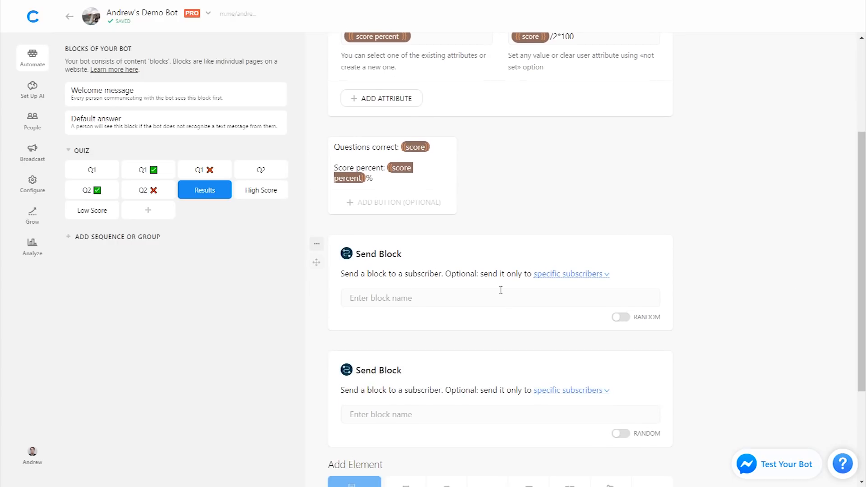
pyautogui.click(571, 275)
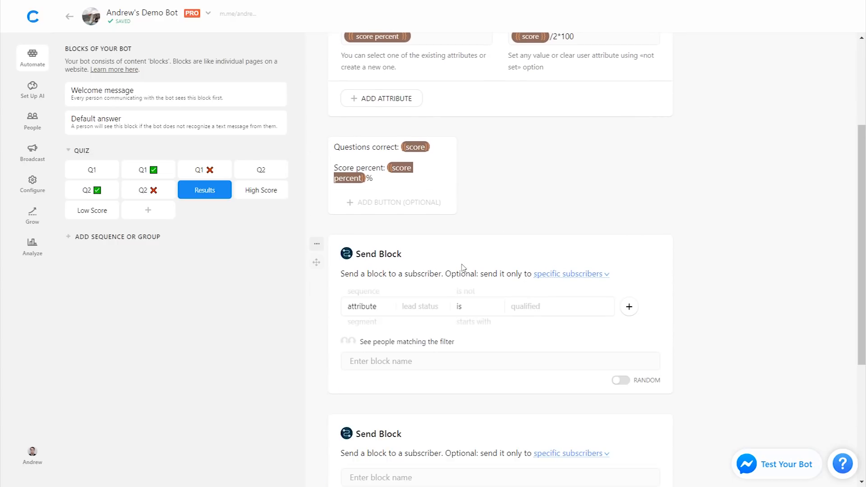
pyautogui.write('score')
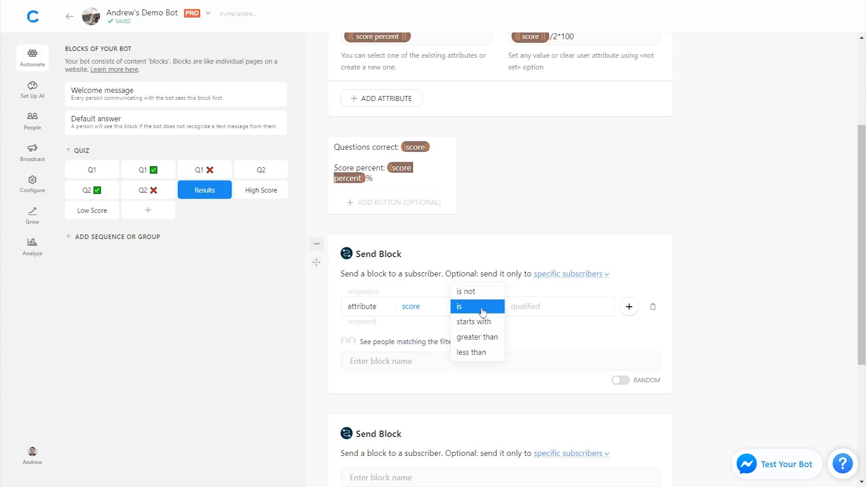
pyautogui.click(471, 353)
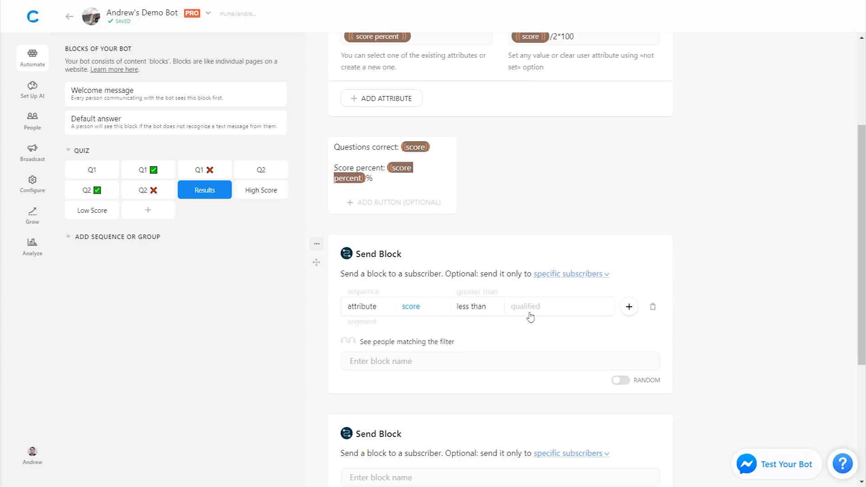
pyautogui.write('2')
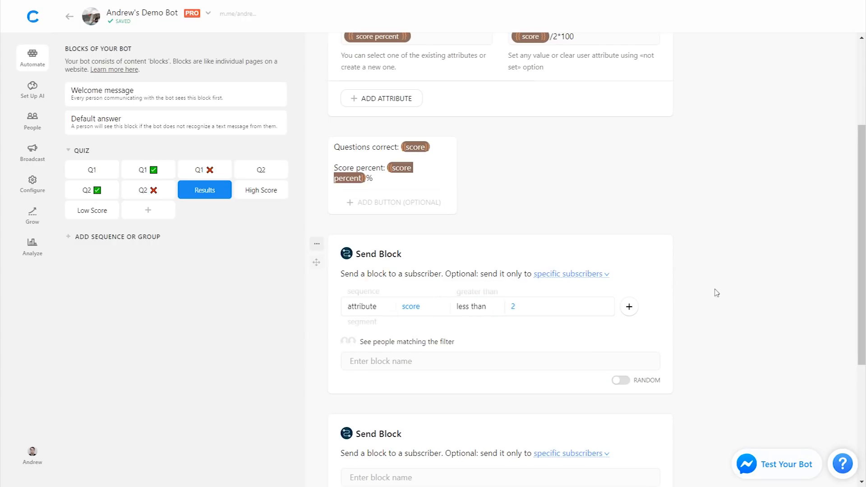
pyautogui.write('lo')
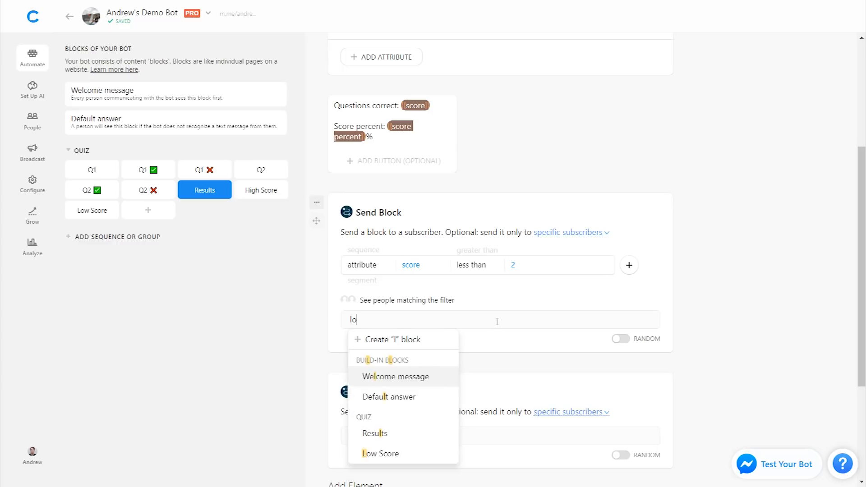
pyautogui.click(380, 454)
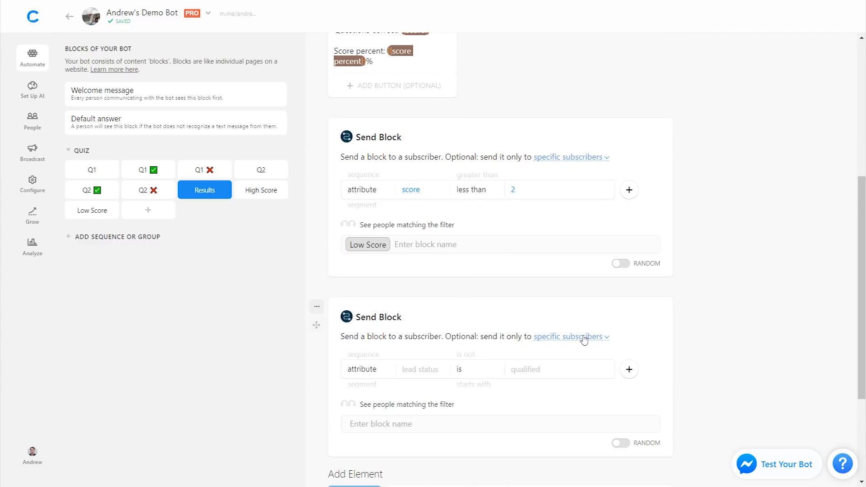
# Filter the second Send Block to subscribers with score greater than 1 and send High Score.
pyautogui.scroll(-3)
pyautogui.write('s')
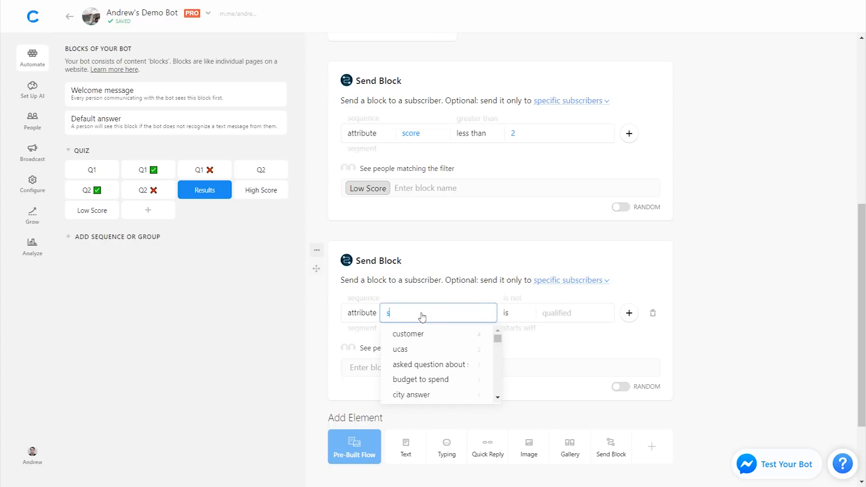
pyautogui.write('co')
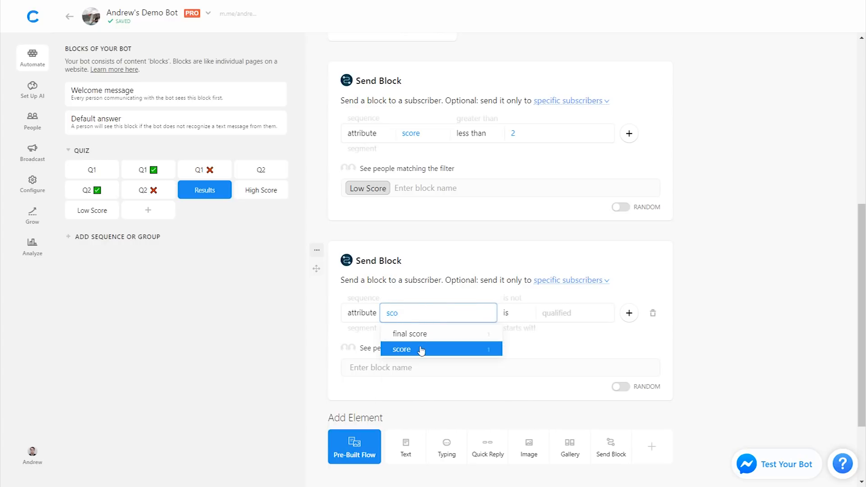
pyautogui.click(401, 348)
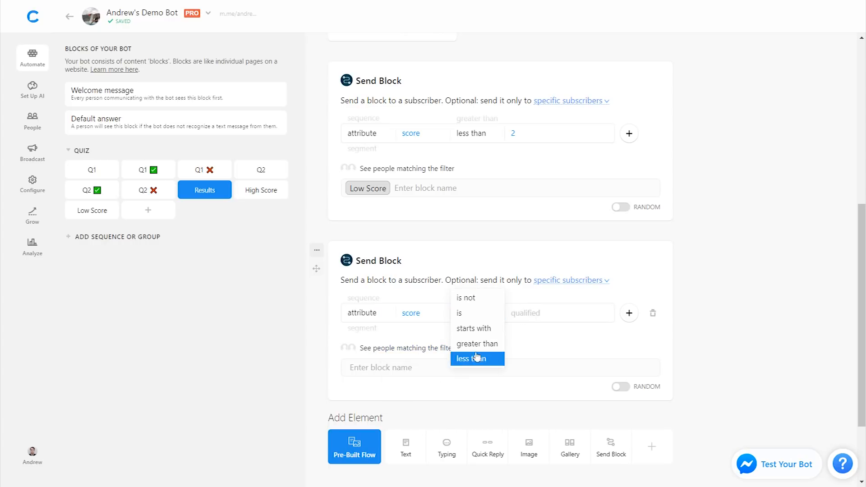
pyautogui.click(477, 343)
pyautogui.write('1')
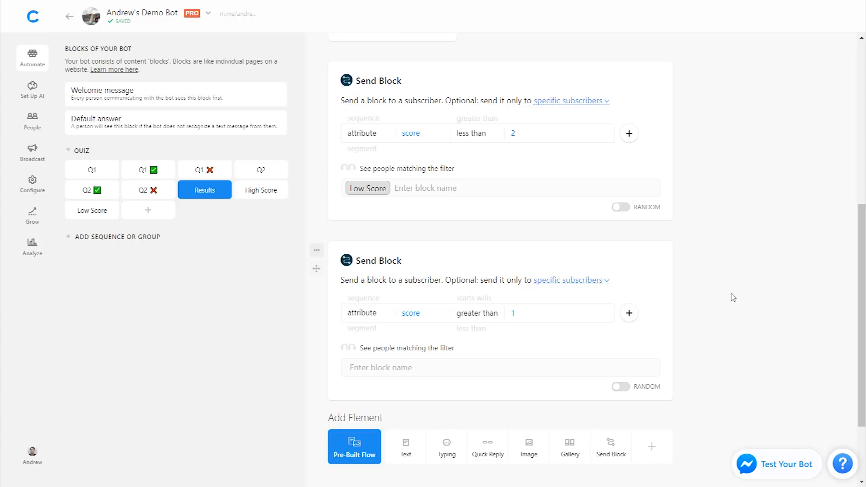
pyautogui.write('high')
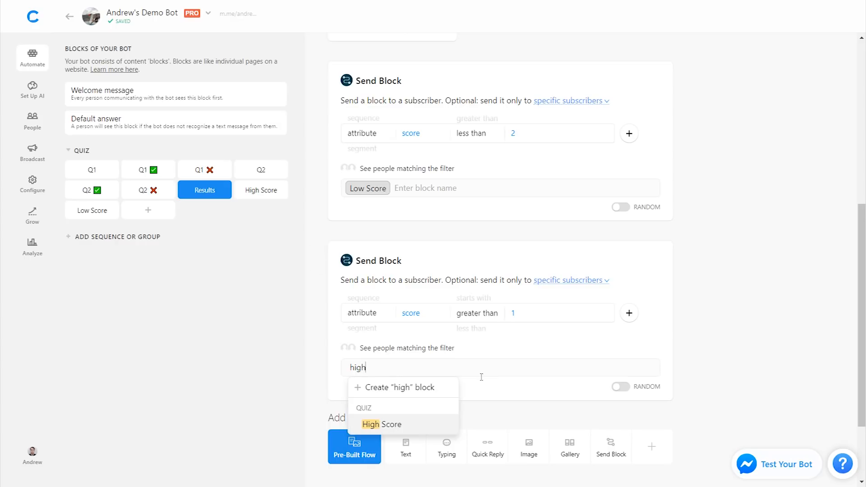
pyautogui.click(381, 424)
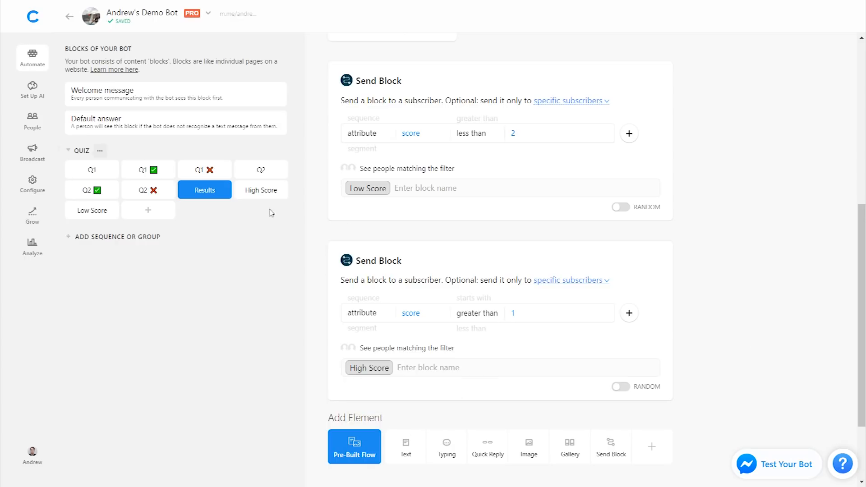
# Write 'Awesome job, {{first name}}!' in High Score and 'Sorry, better luck next time.' in Low Score.
pyautogui.click(261, 190)
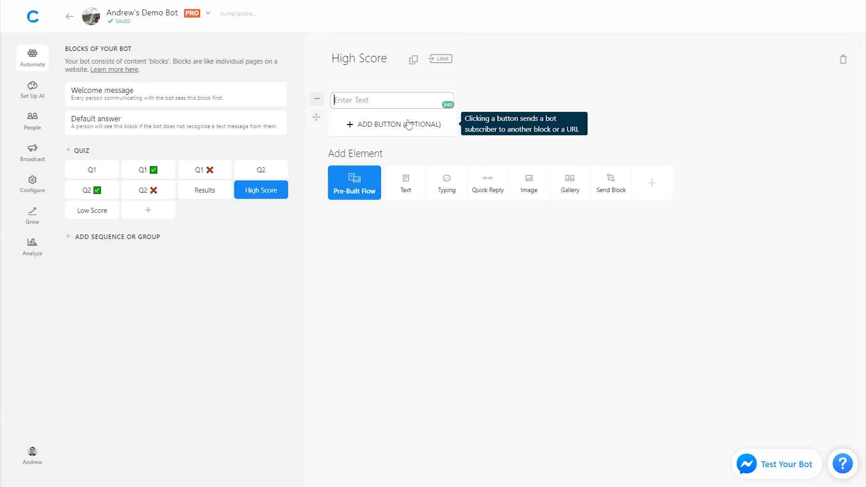
pyautogui.write('Awesome job, {{first name}}!')
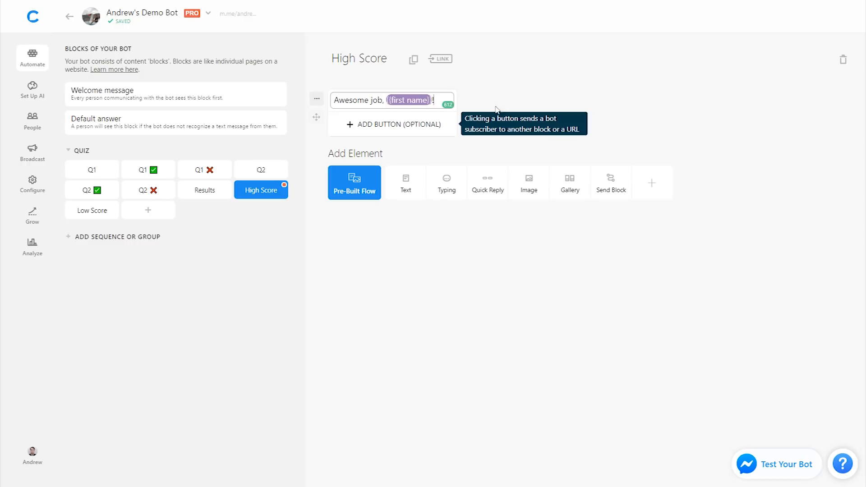
pyautogui.click(93, 210)
pyautogui.write('Sorry,')
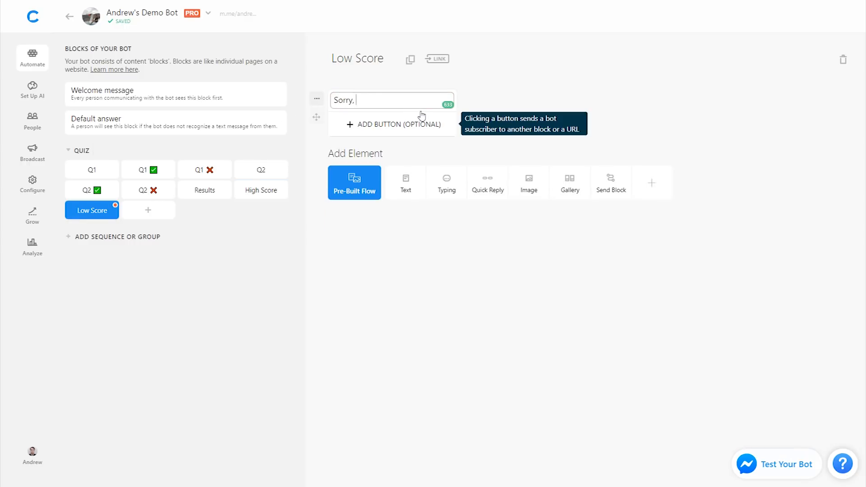
pyautogui.write('better luck next time.')
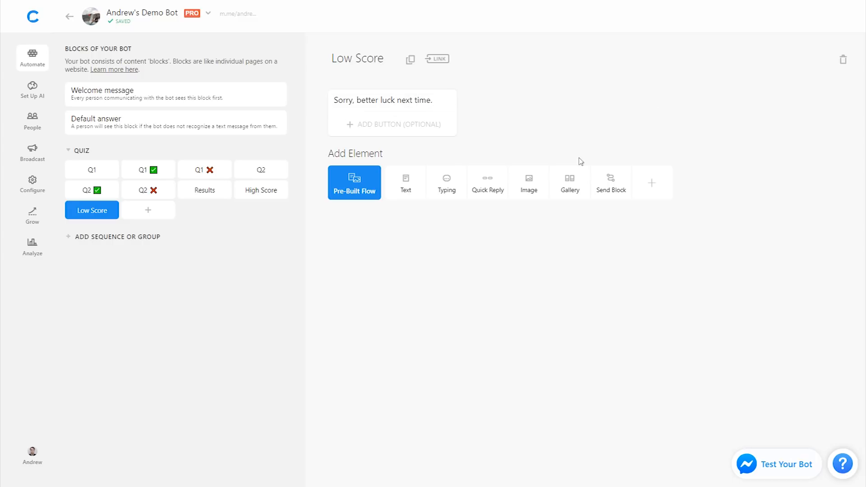
pyautogui.moveTo(619, 330)
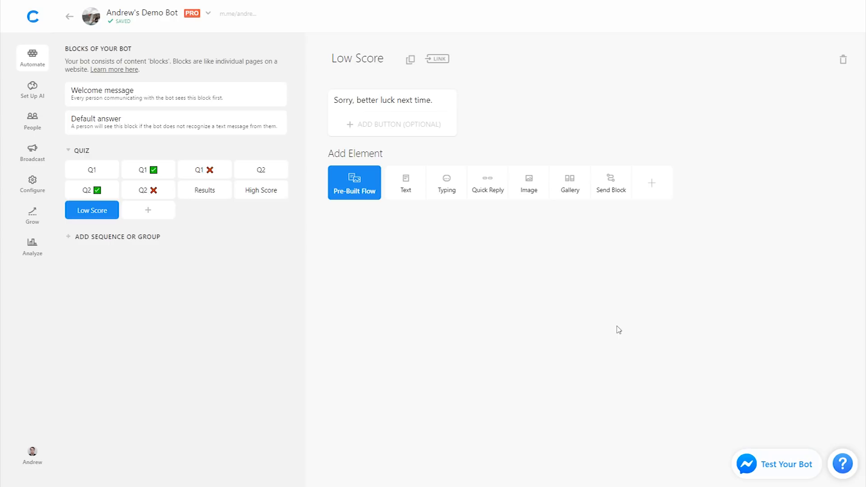
pyautogui.moveTo(94, 169)
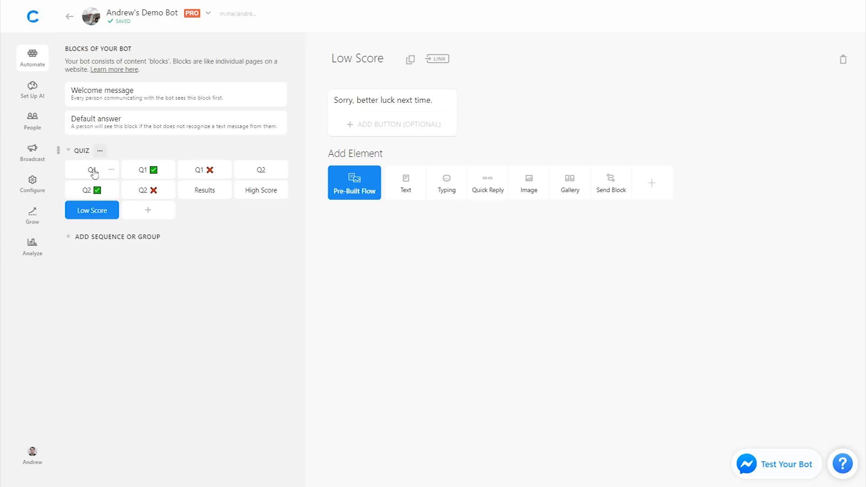
# Run a test chat from Q1 answering 8 and China, seeing 2 correct, 100% and 'Awesome job, Andrew!'.
pyautogui.click(92, 169)
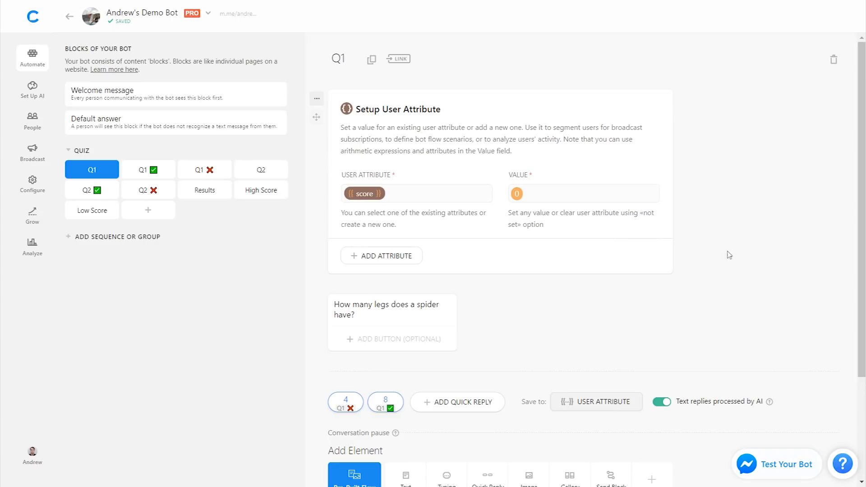
pyautogui.moveTo(743, 260)
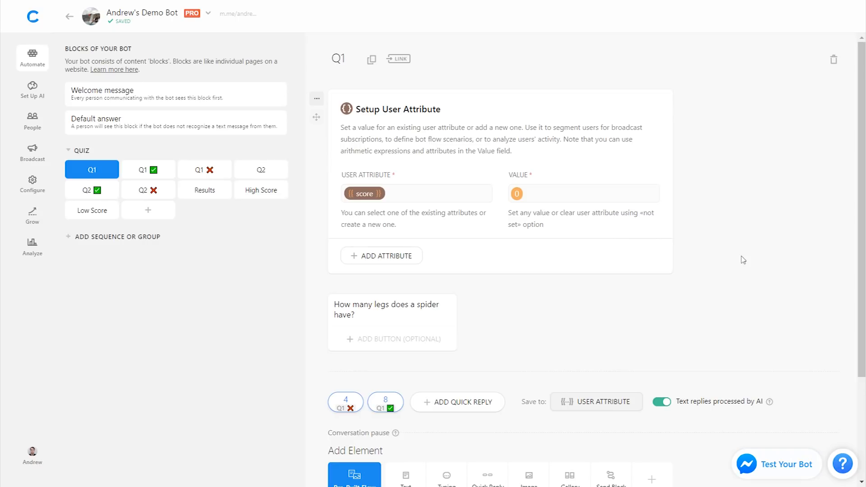
pyautogui.moveTo(787, 465)
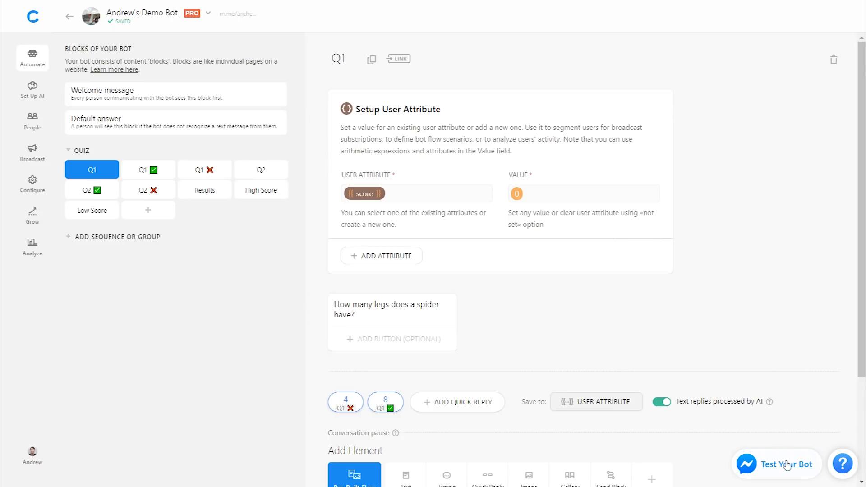
pyautogui.click(782, 464)
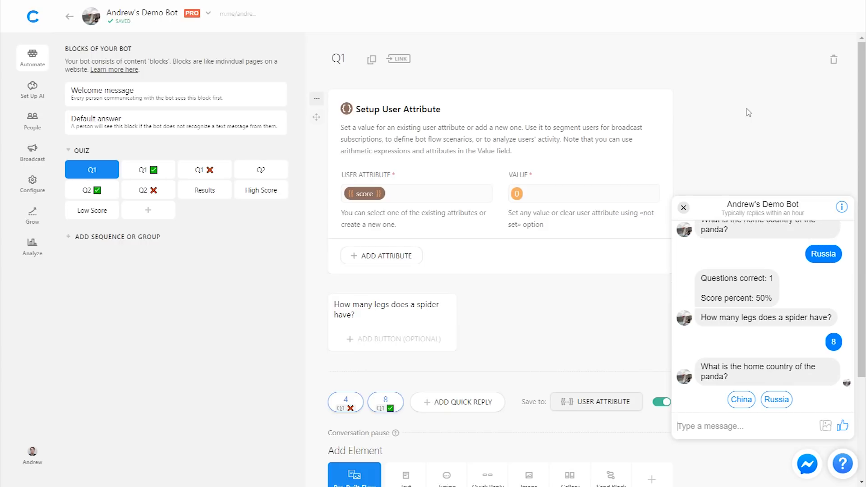
pyautogui.moveTo(784, 273)
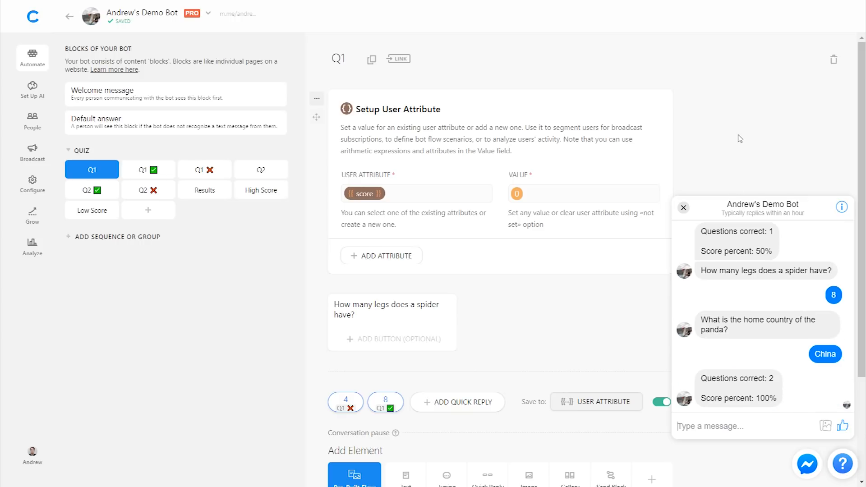
pyautogui.scroll(-3)
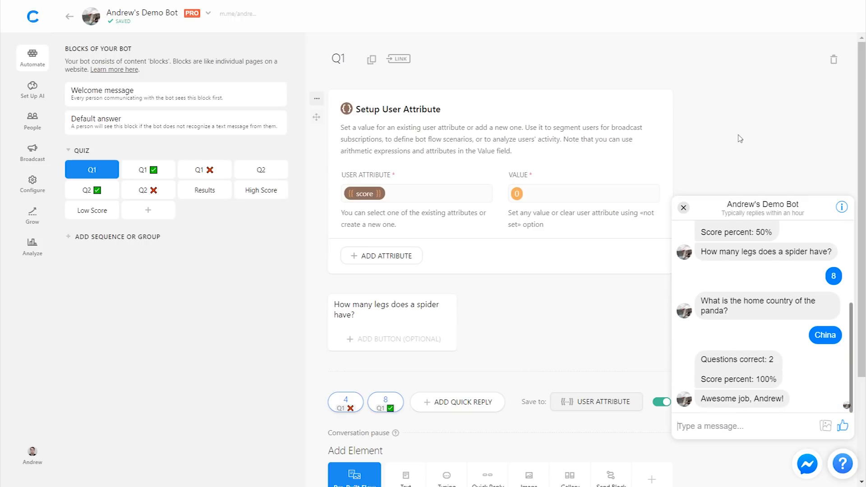